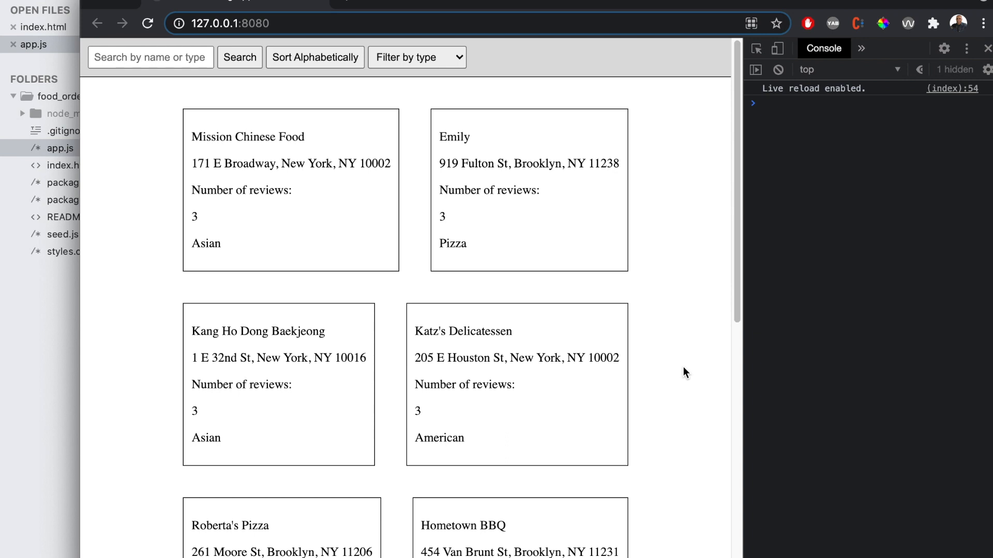
{"action": "mouse_move", "coordinate": [110, 128]}
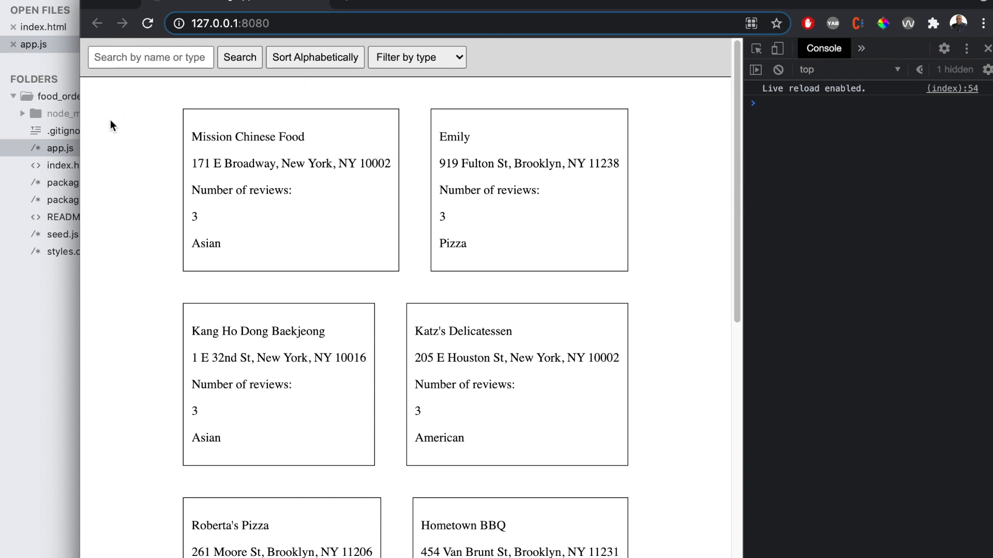
Step: Search for 'emily' in the restaurant app, reload to show all cards, and search again
{"action": "left_click", "coordinate": [151, 58]}
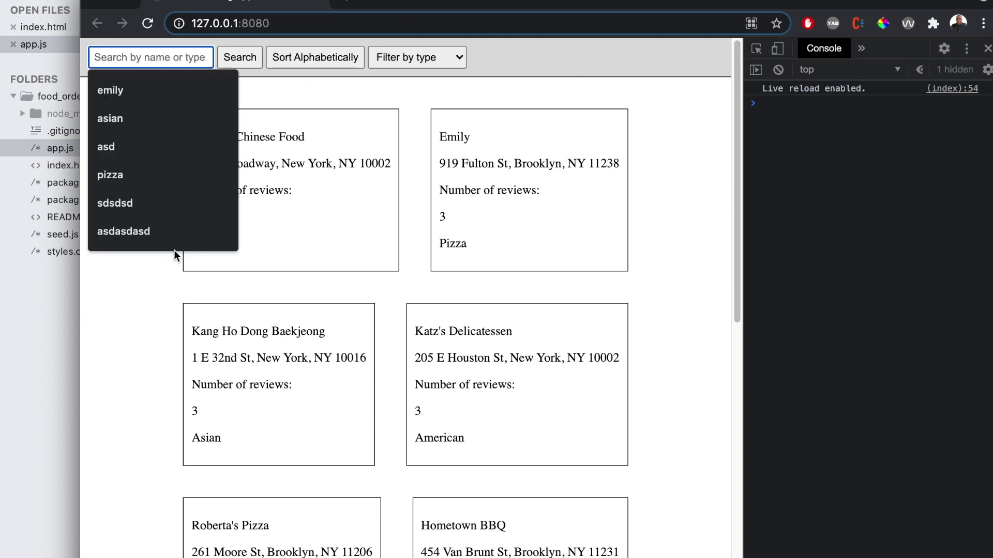
{"action": "left_click", "coordinate": [109, 91]}
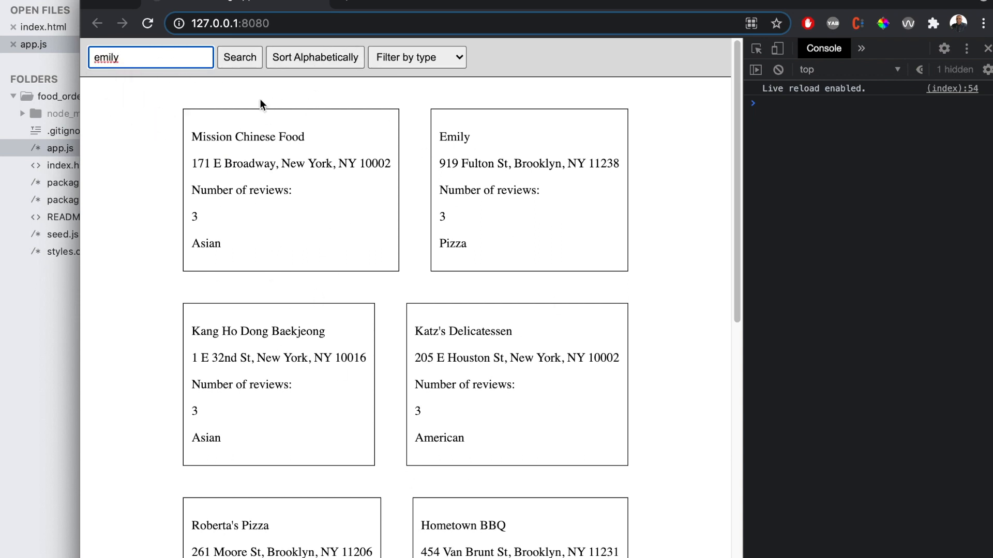
{"action": "left_click", "coordinate": [240, 58]}
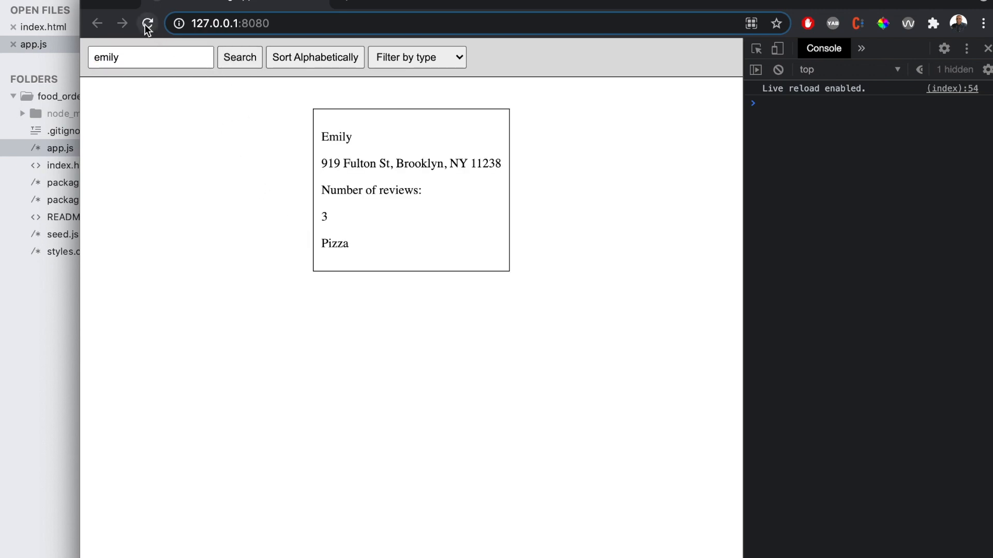
{"action": "left_click", "coordinate": [148, 23]}
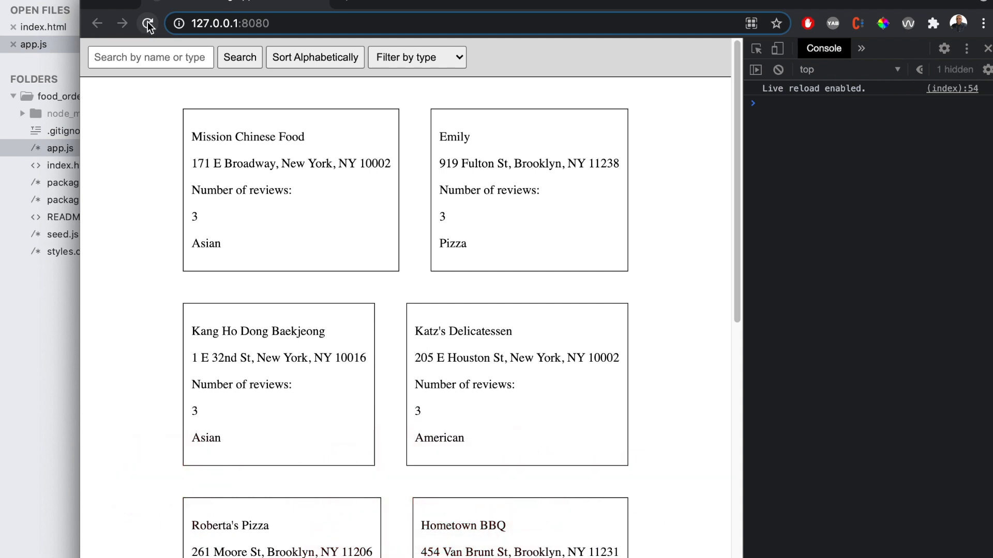
{"action": "left_click", "coordinate": [149, 24]}
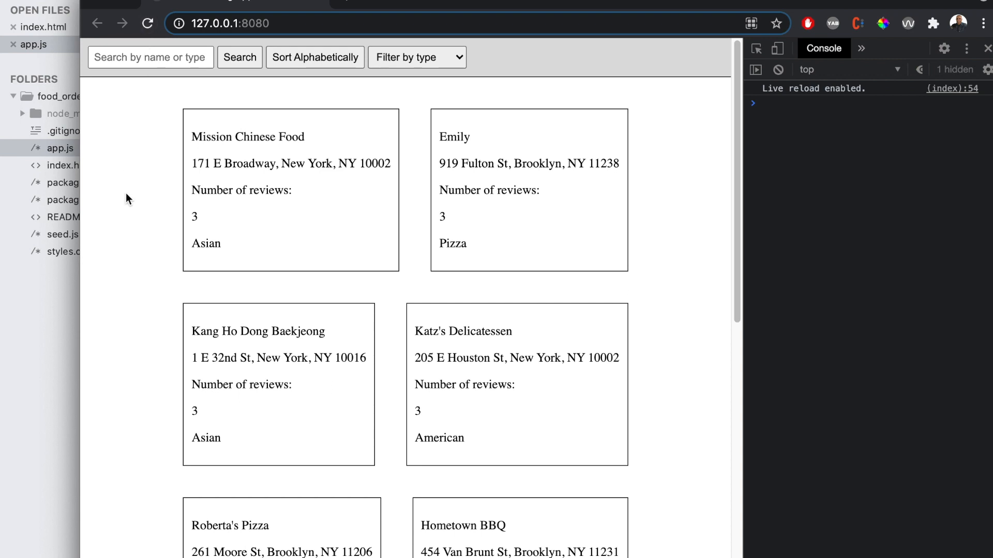
{"action": "mouse_move", "coordinate": [178, 67]}
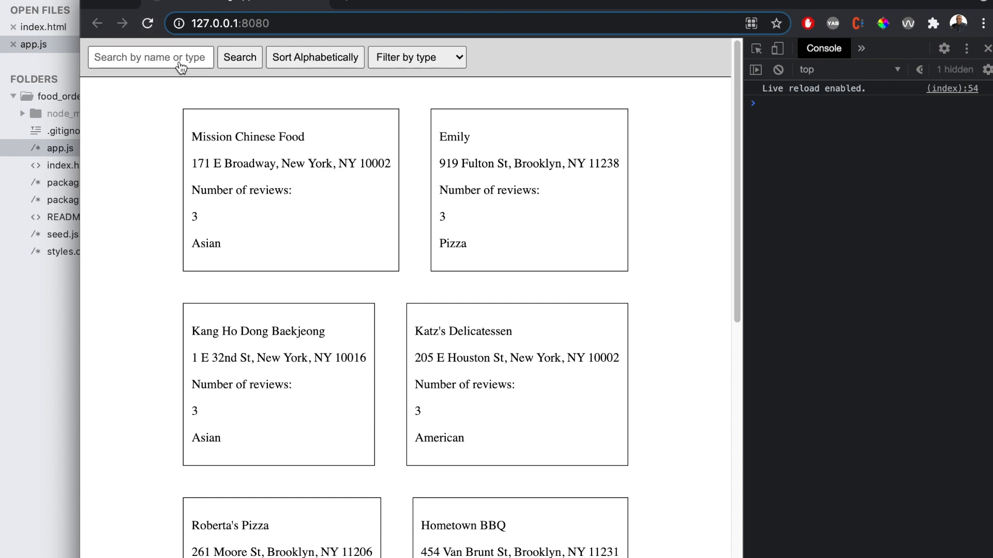
{"action": "mouse_move", "coordinate": [257, 370]}
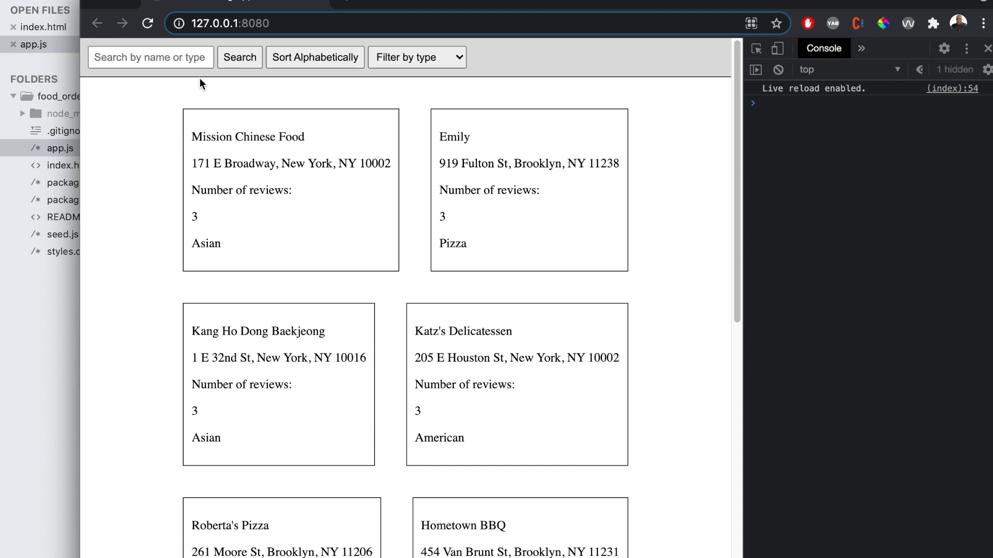
{"action": "scroll", "scroll_direction": "down", "scroll_amount": 3}
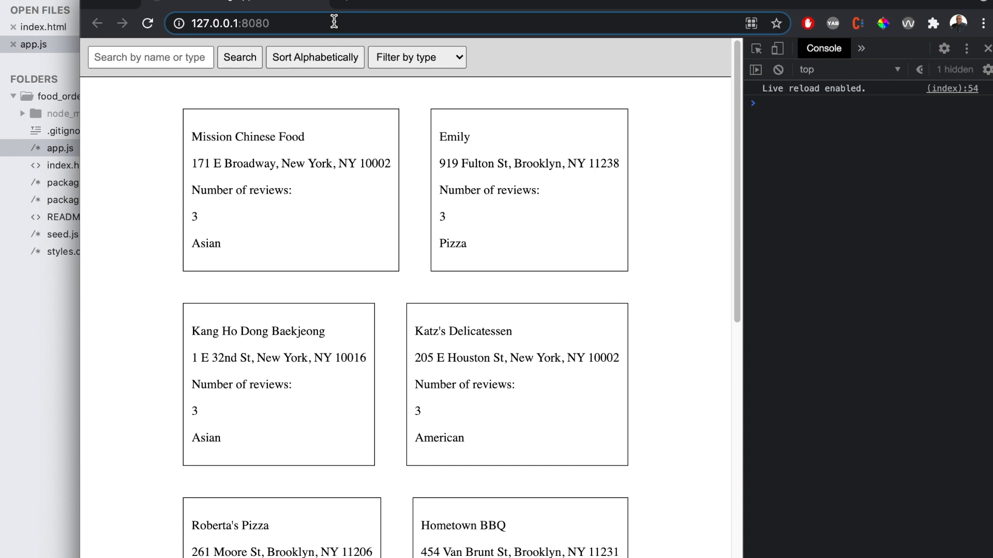
{"action": "type", "text": "emily"}
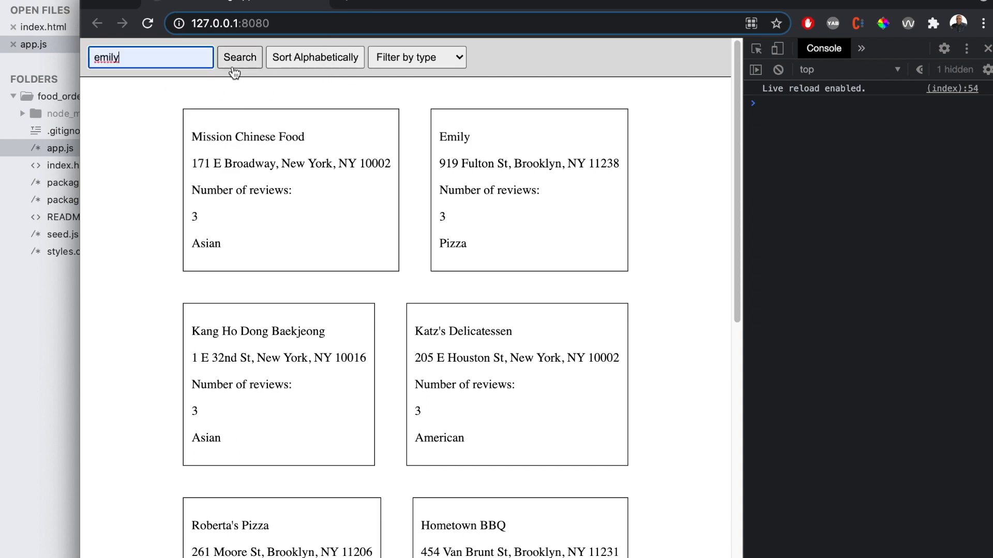
{"action": "left_click", "coordinate": [240, 58]}
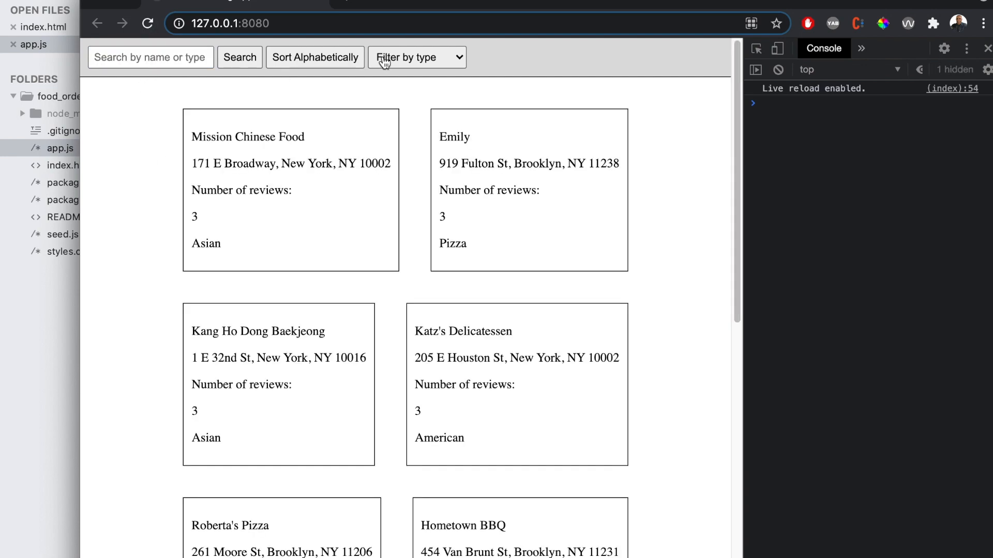
{"action": "mouse_move", "coordinate": [340, 69]}
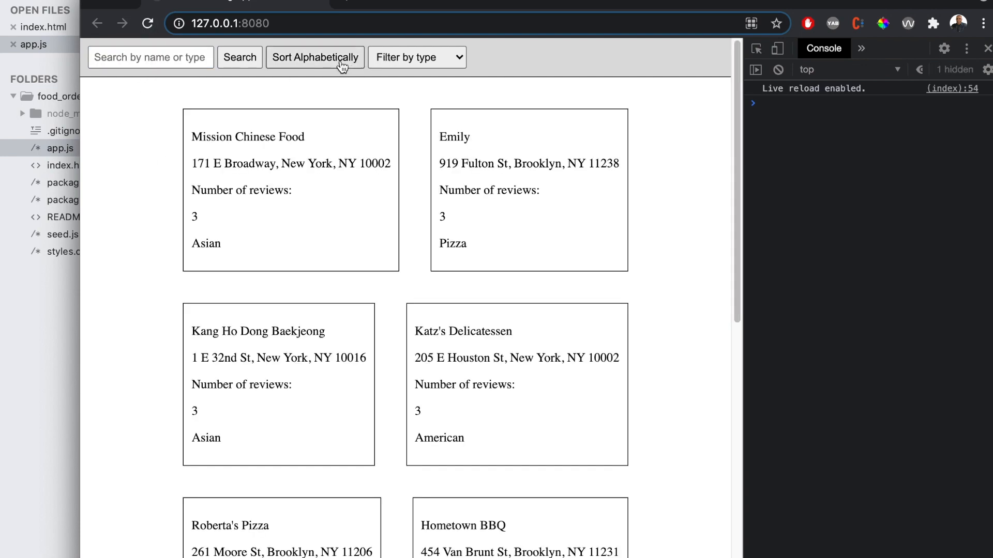
Step: Sort the cards alphabetically, filter to Pizza, reset, then search 'mex' for Mexican restaurants
{"action": "left_click", "coordinate": [315, 58]}
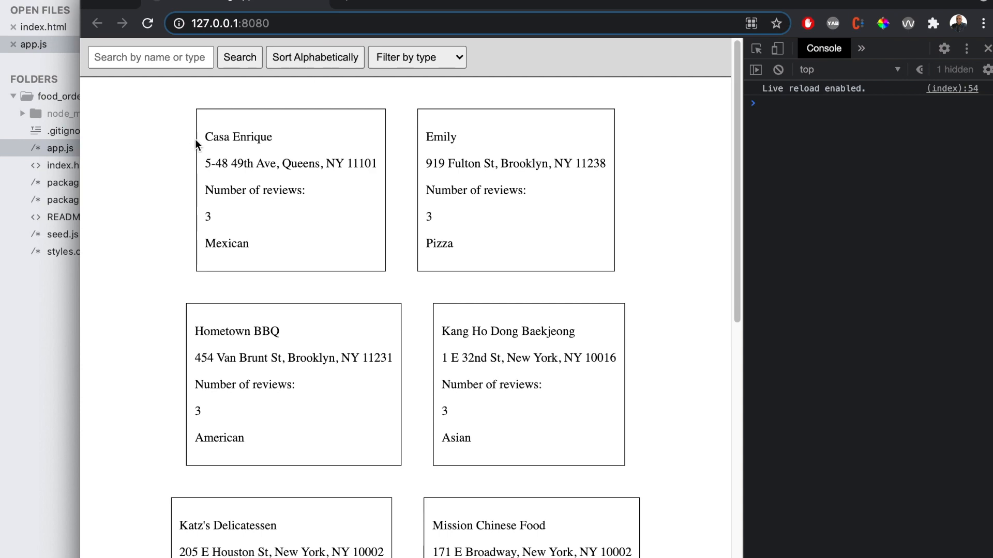
{"action": "scroll", "scroll_direction": "down", "scroll_amount": 3}
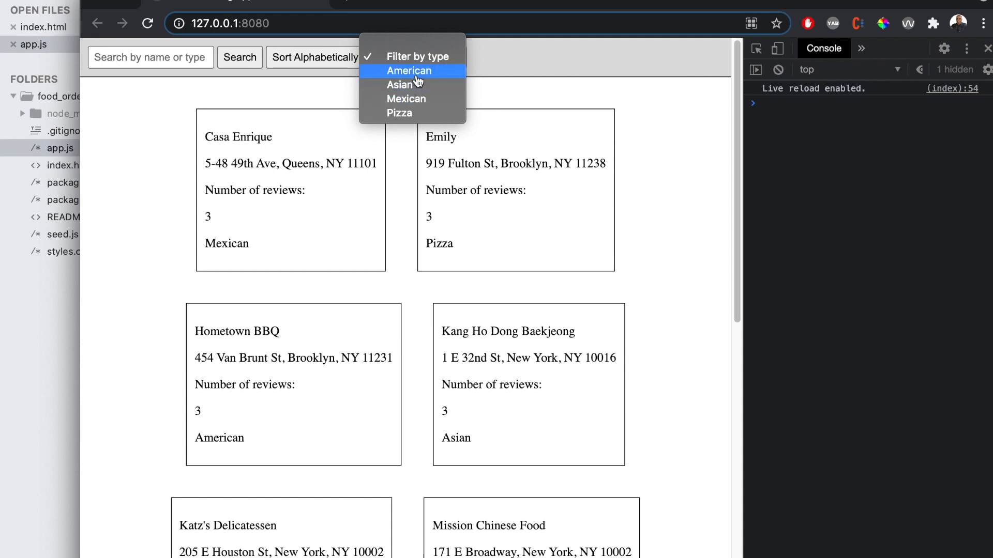
{"action": "left_click", "coordinate": [399, 113]}
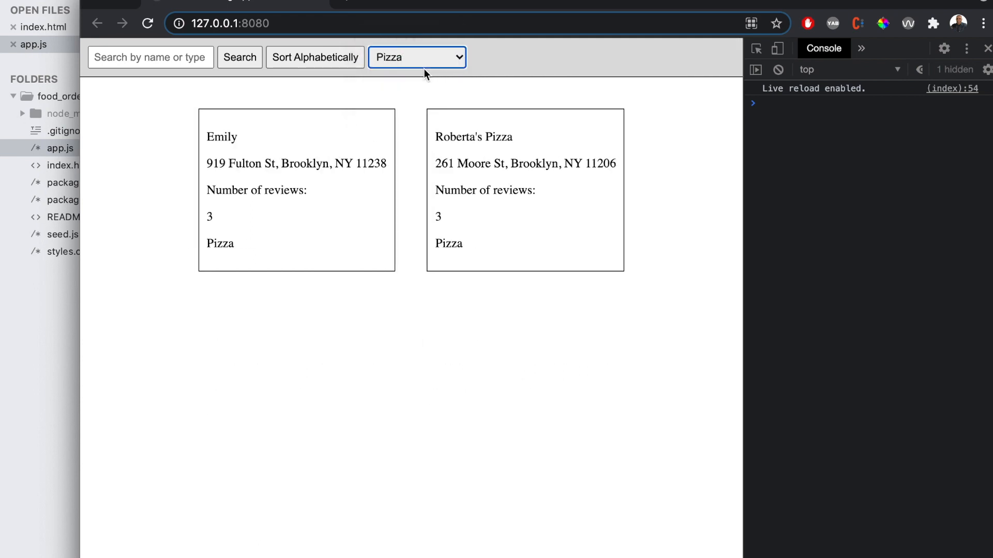
{"action": "left_click", "coordinate": [418, 57]}
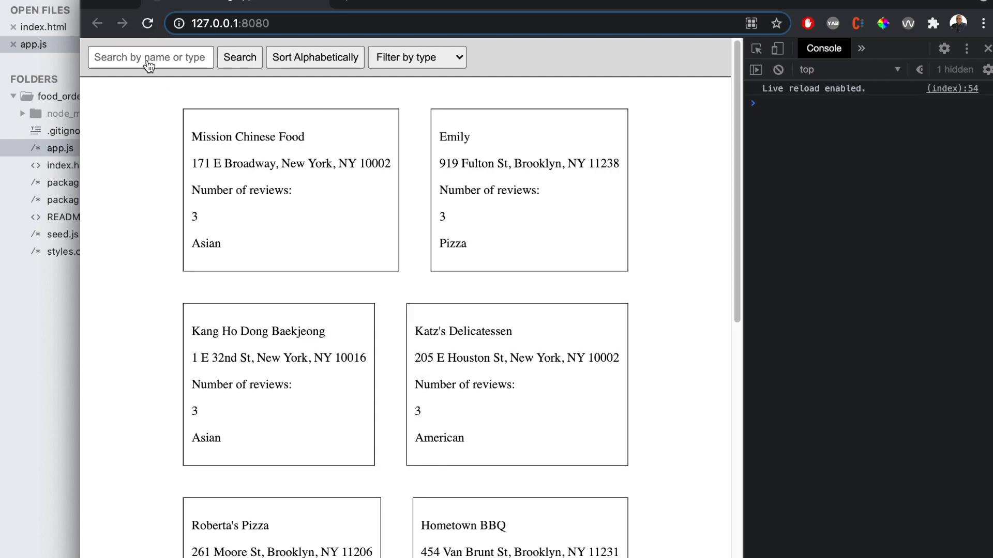
{"action": "left_click", "coordinate": [151, 58]}
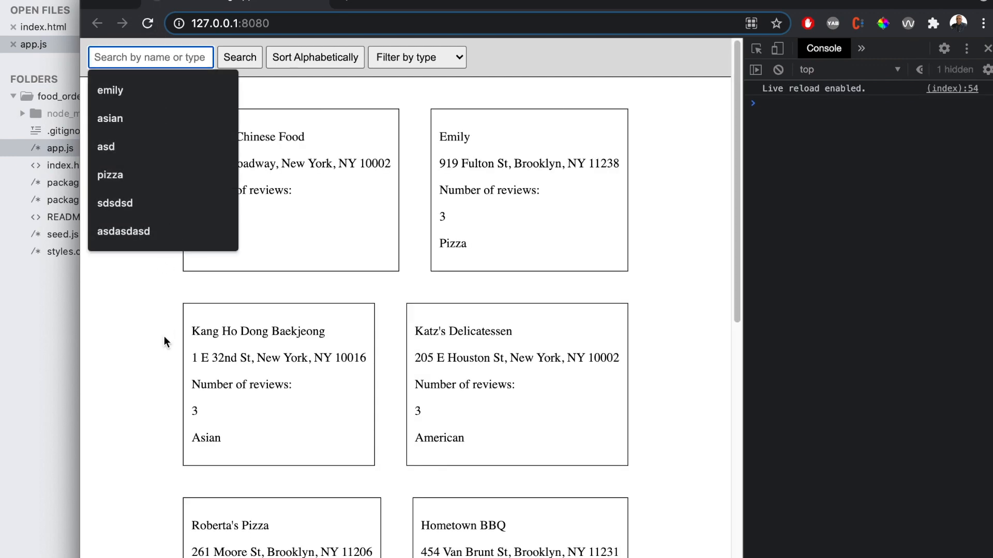
{"action": "type", "text": "mex"}
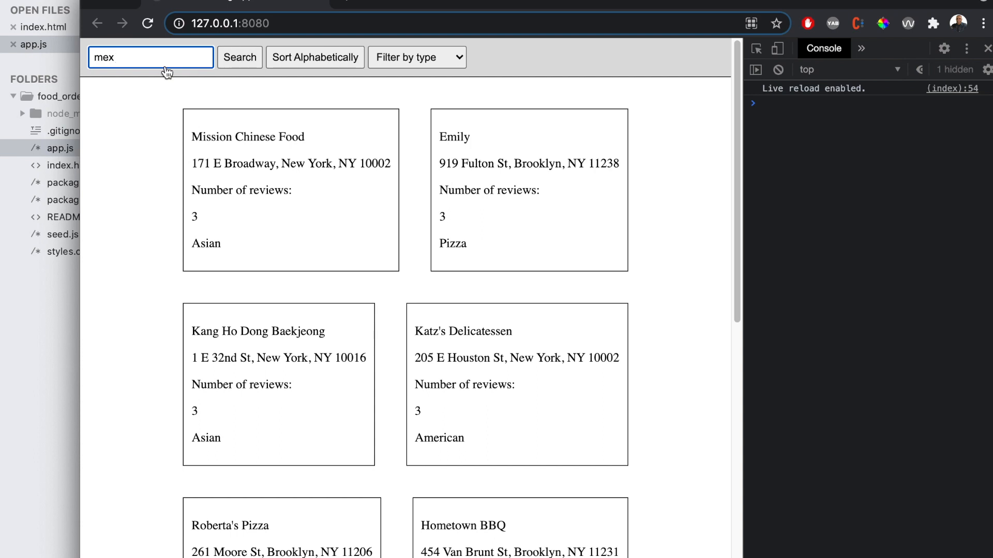
{"action": "left_click", "coordinate": [240, 58]}
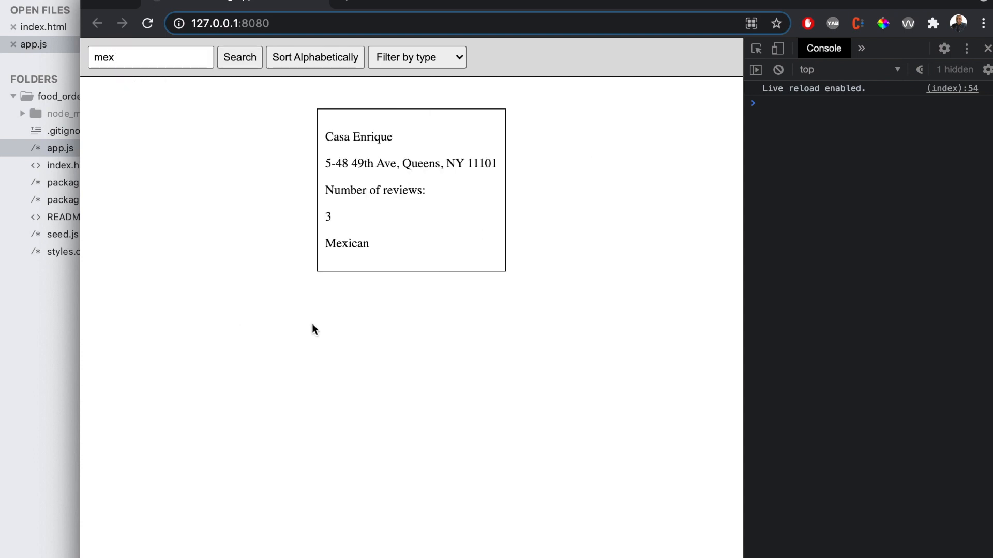
{"action": "double_click", "coordinate": [348, 243]}
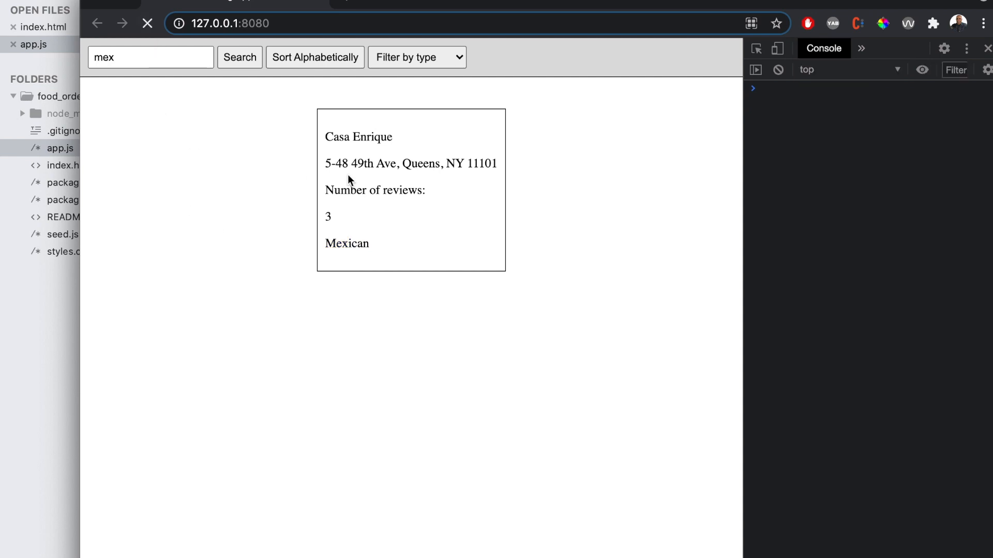
{"action": "left_click", "coordinate": [147, 24]}
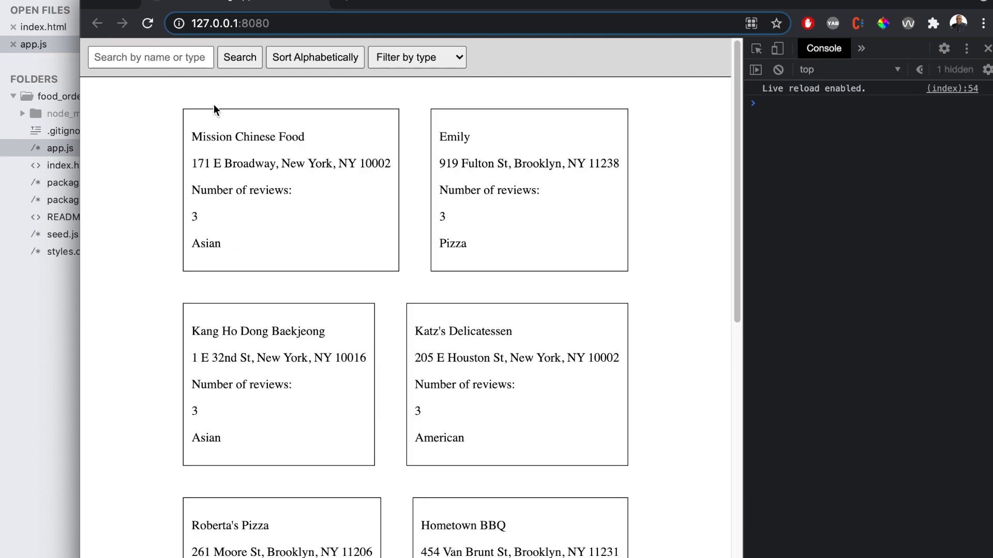
{"action": "mouse_move", "coordinate": [174, 123]}
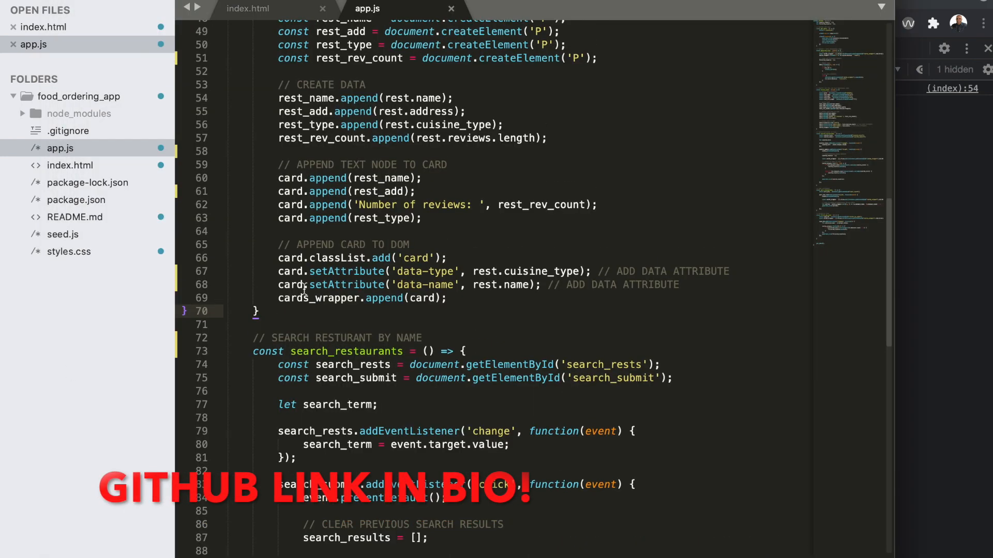
{"action": "scroll", "scroll_direction": "down", "scroll_amount": 3}
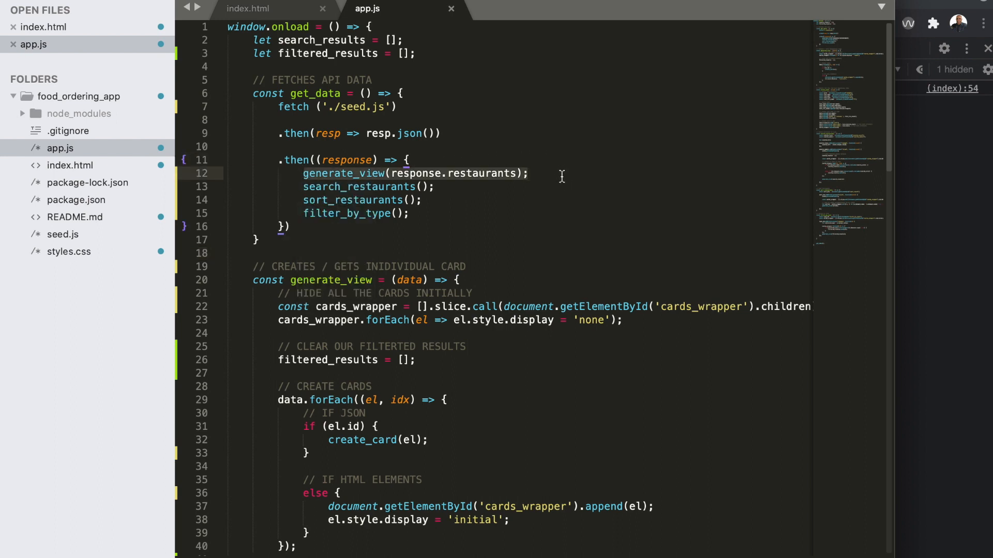
{"action": "mouse_move", "coordinate": [260, 271]}
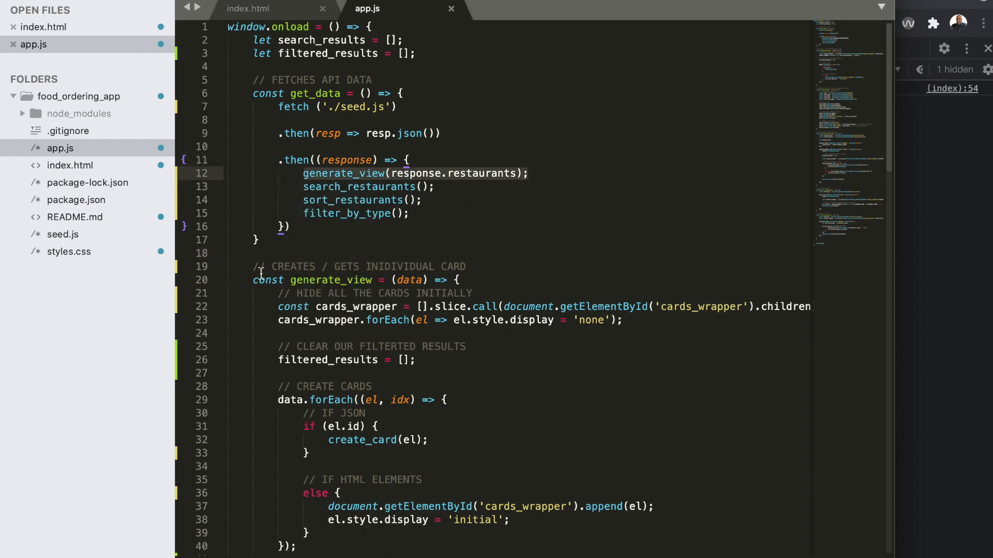
{"action": "mouse_move", "coordinate": [494, 178]}
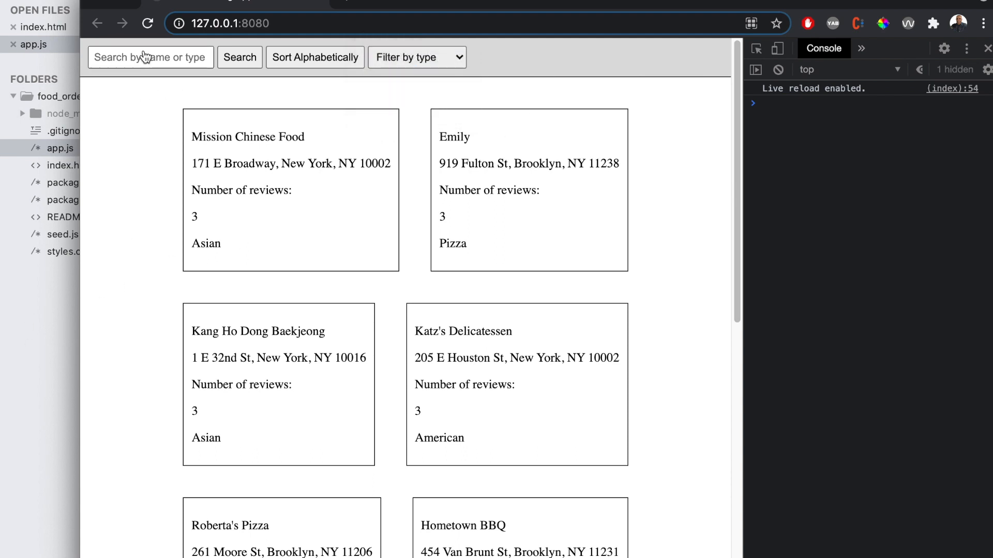
Step: Return to app.js in Sublime Text and bring the search_restaurants function into view
{"action": "left_click", "coordinate": [150, 58]}
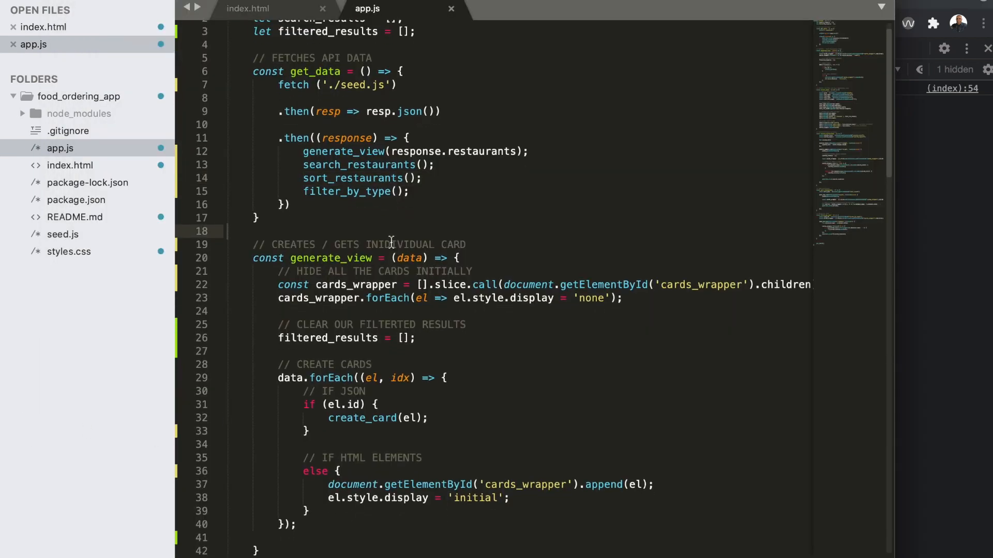
{"action": "scroll", "scroll_direction": "down", "scroll_amount": 3}
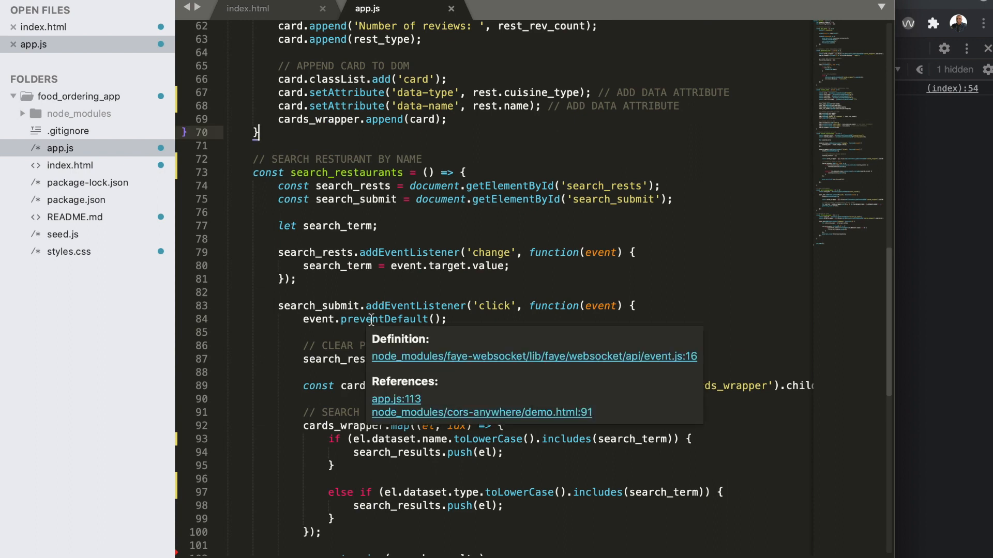
Step: Add a '// FUZZY SEARCH FOR RESTAURANT' comment and a fuzzy_search arrow function that gets the search_rests element
{"action": "key", "text": "Enter"}
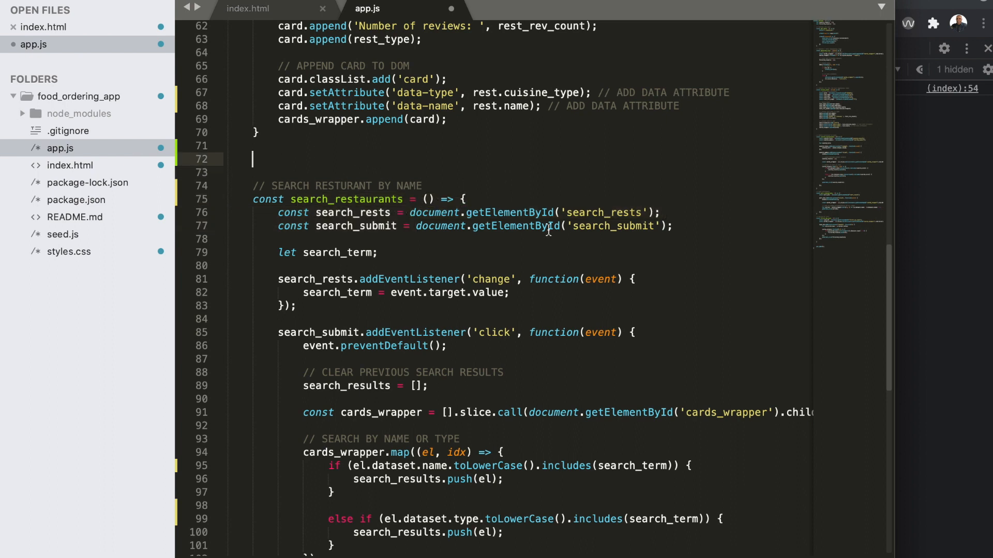
{"action": "type", "text": "//"}
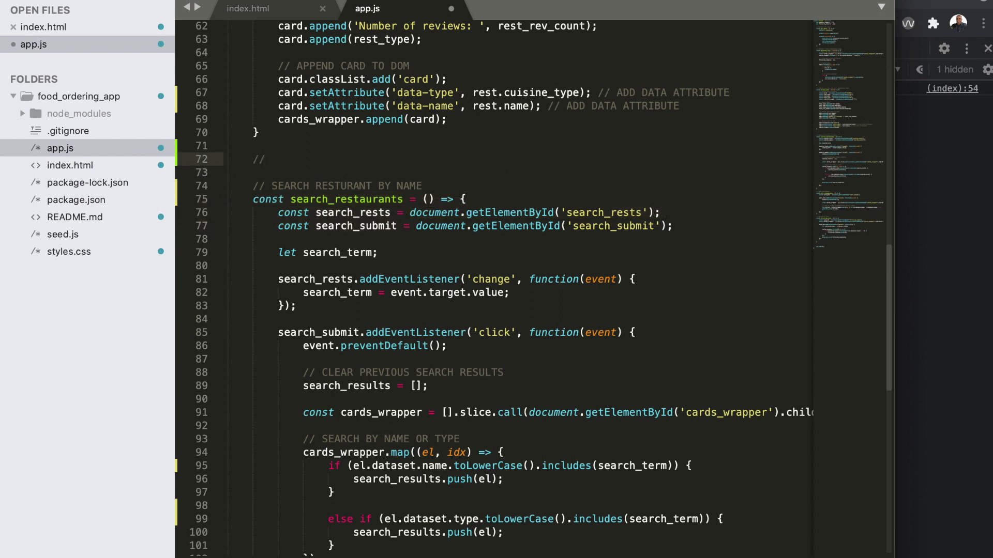
{"action": "type", "text": "FUZZE"}
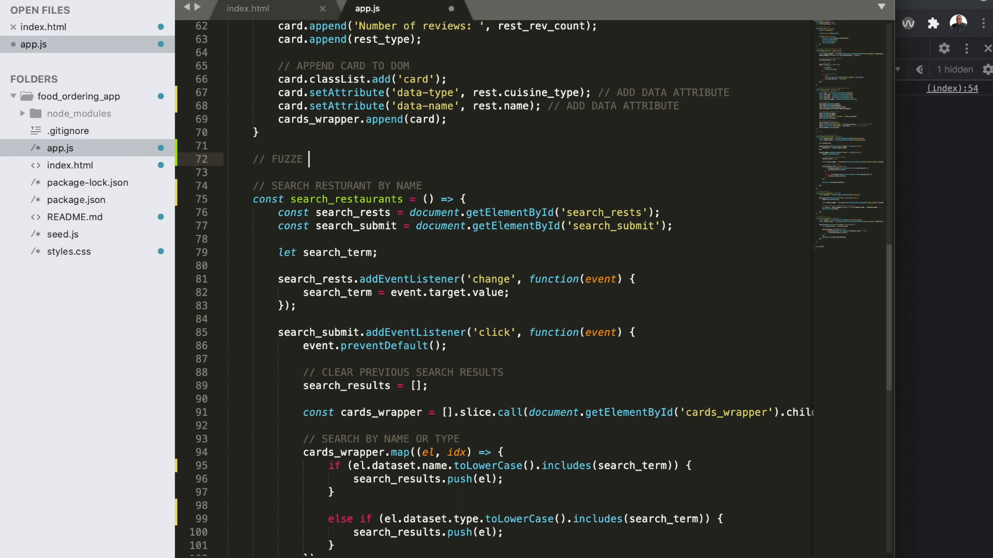
{"action": "type", "text": "ZY SEARCH COR RES"}
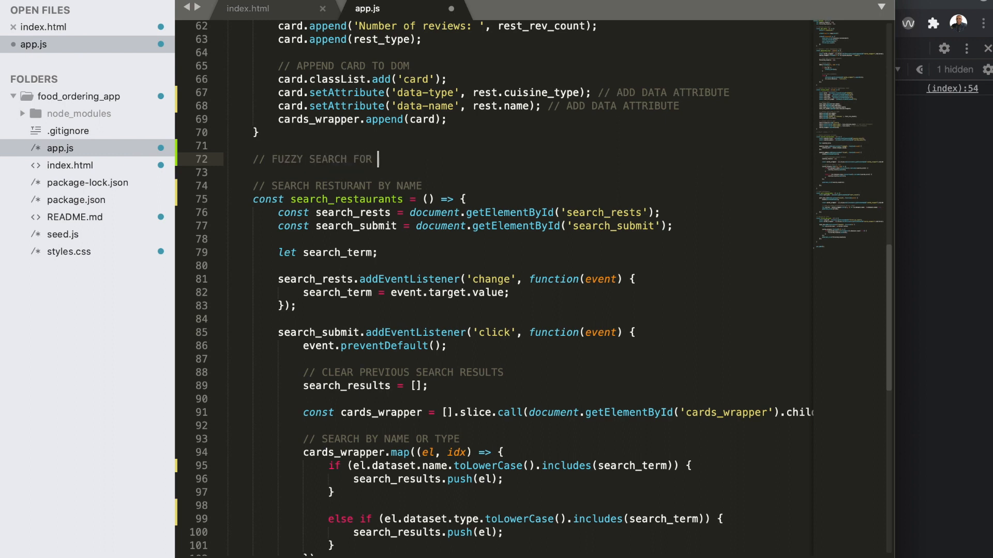
{"action": "type", "text": "RESTAURANTS"}
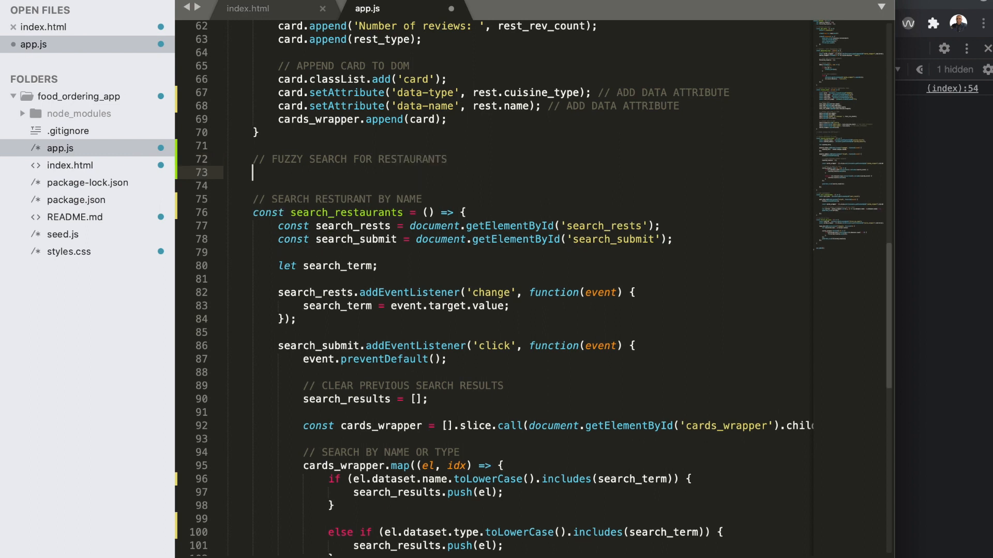
{"action": "type", "text": "const fuz"}
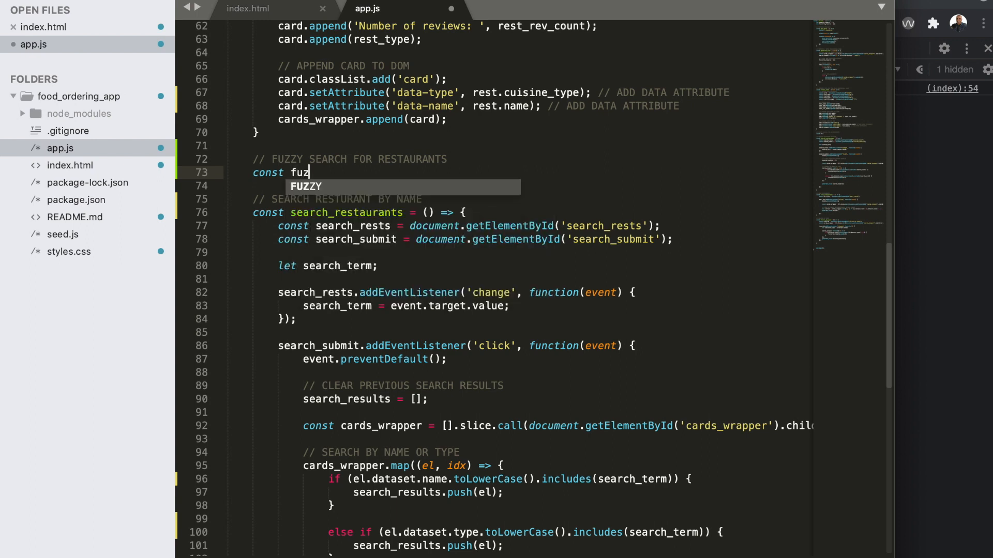
{"action": "type", "text": "zy_search = ("}
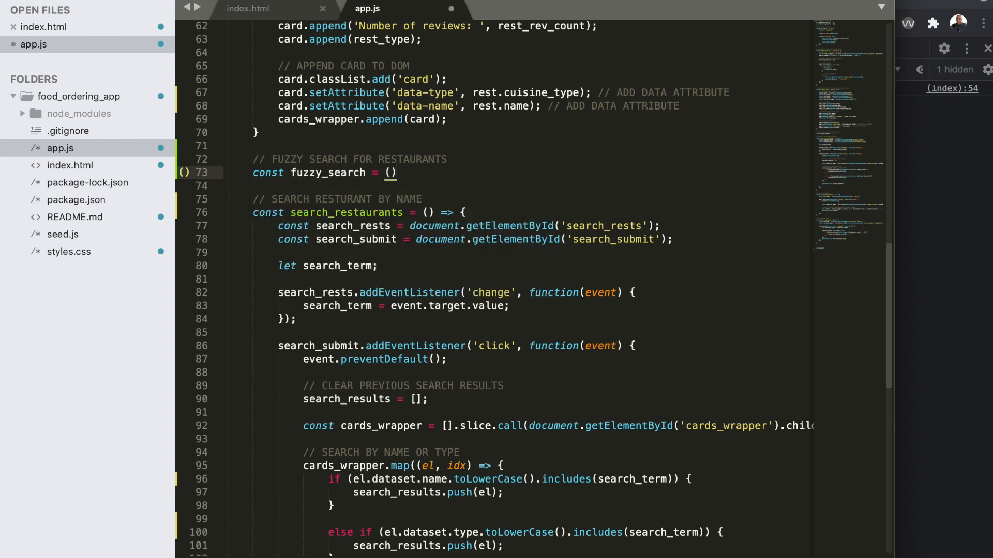
{"action": "type", "text": "=>"}
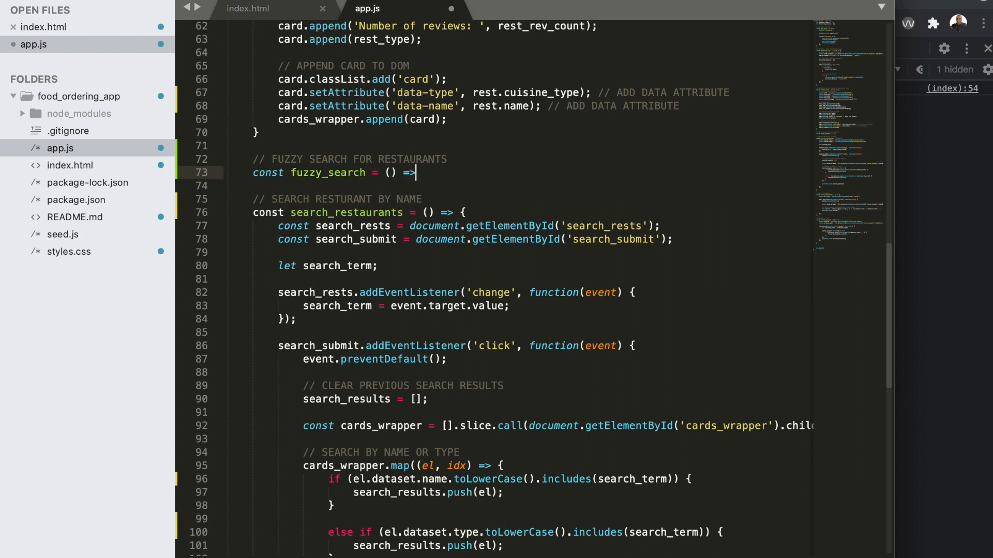
{"action": "type", "text": "{"}
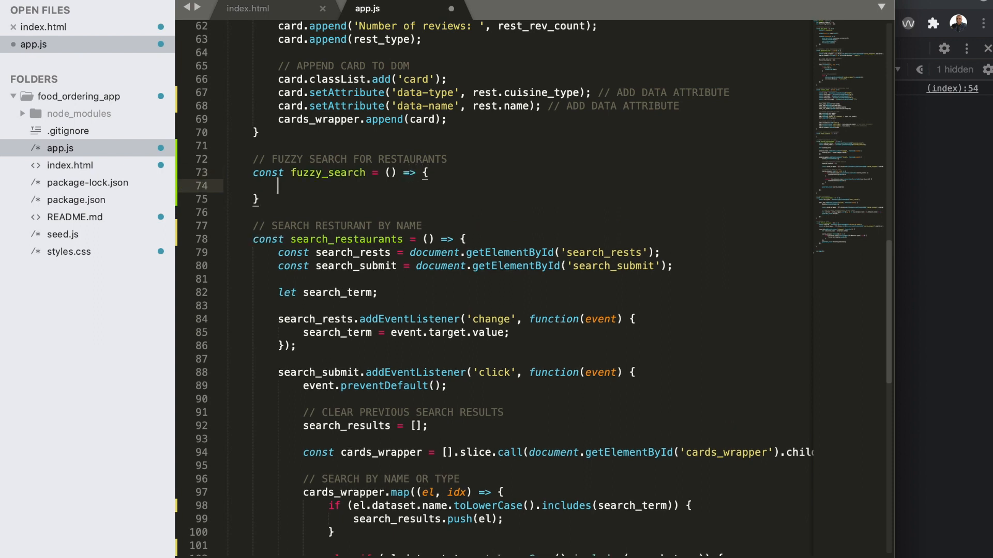
{"action": "type", "text": "cibst"}
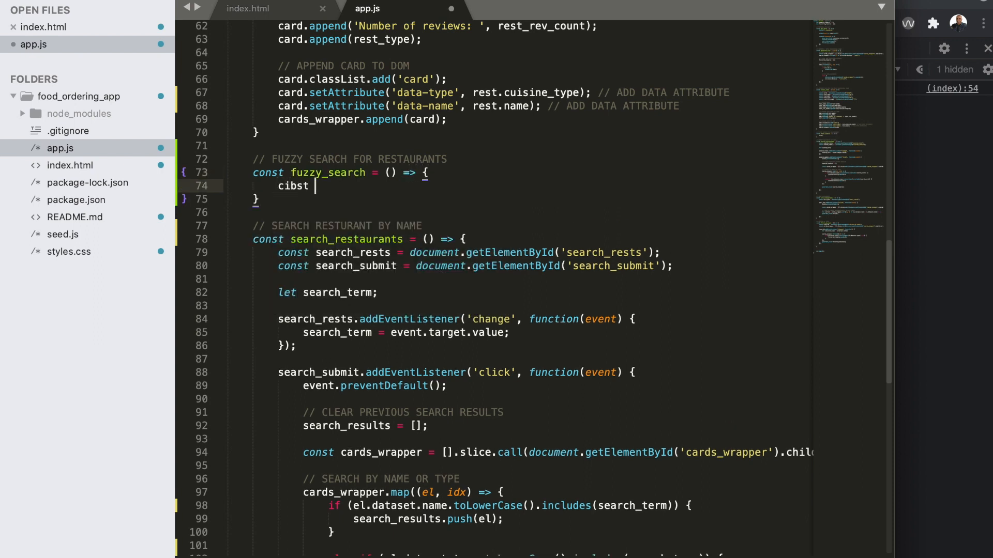
{"action": "key", "text": "Backspace"}
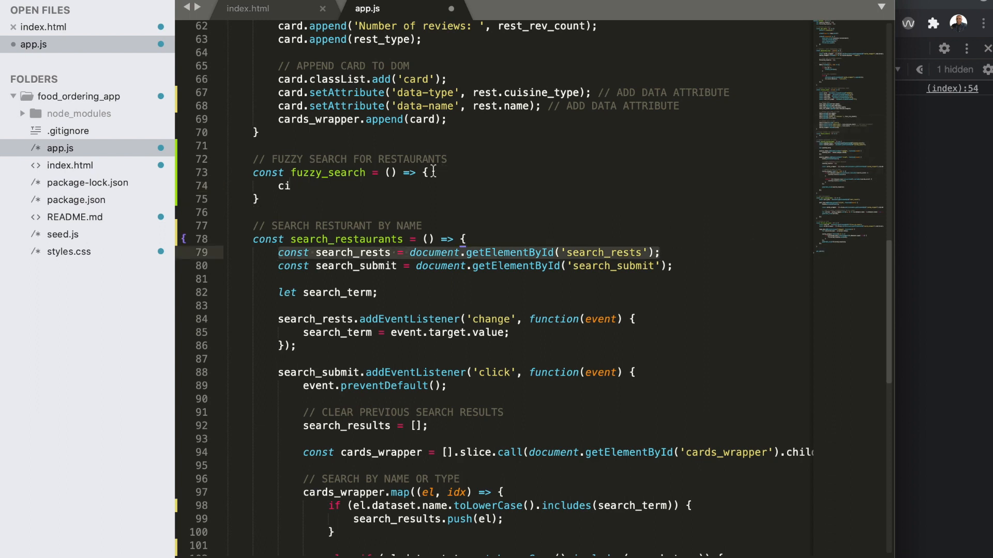
{"action": "type", "text": "const search_rests = document.getElementById('search_rests');"}
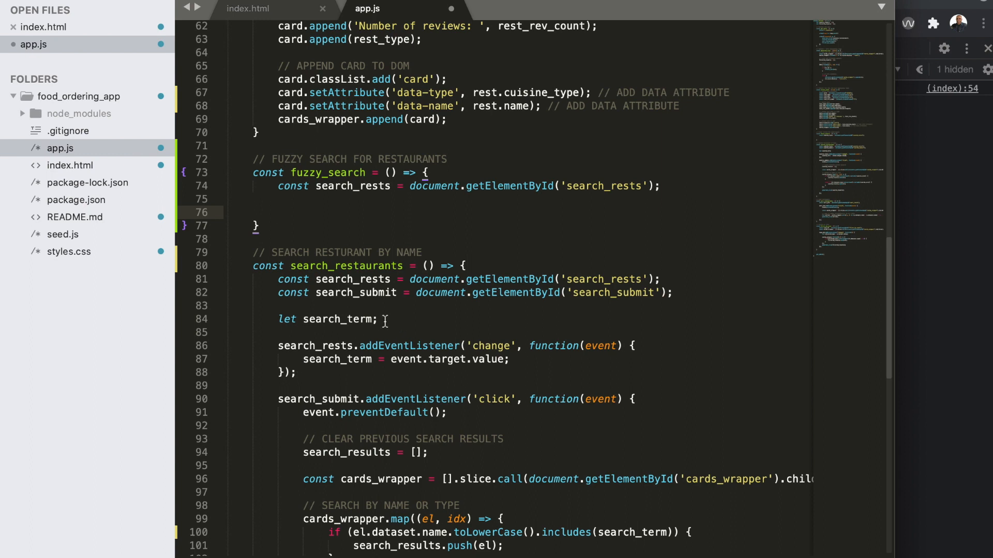
Step: Declare search_term and add a keyup listener on search_rests setting search_term to event.target.value
{"action": "left_click", "coordinate": [299, 213]}
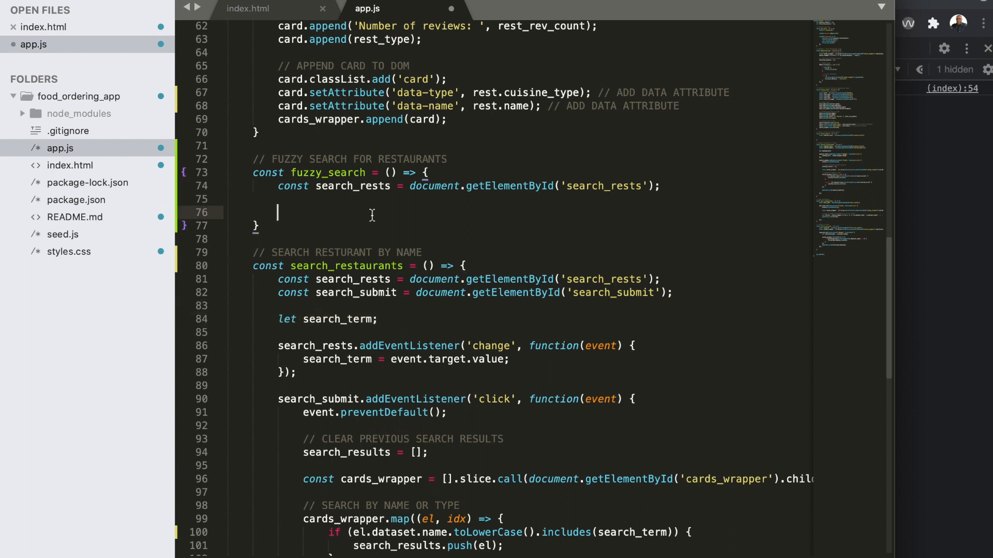
{"action": "type", "text": "let search_term;"}
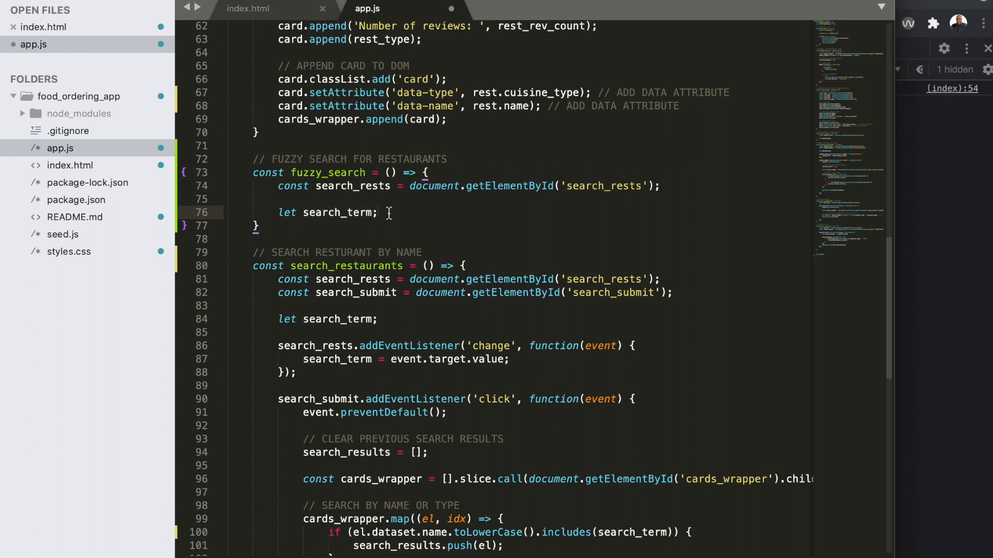
{"action": "type", "text": "search_rests"}
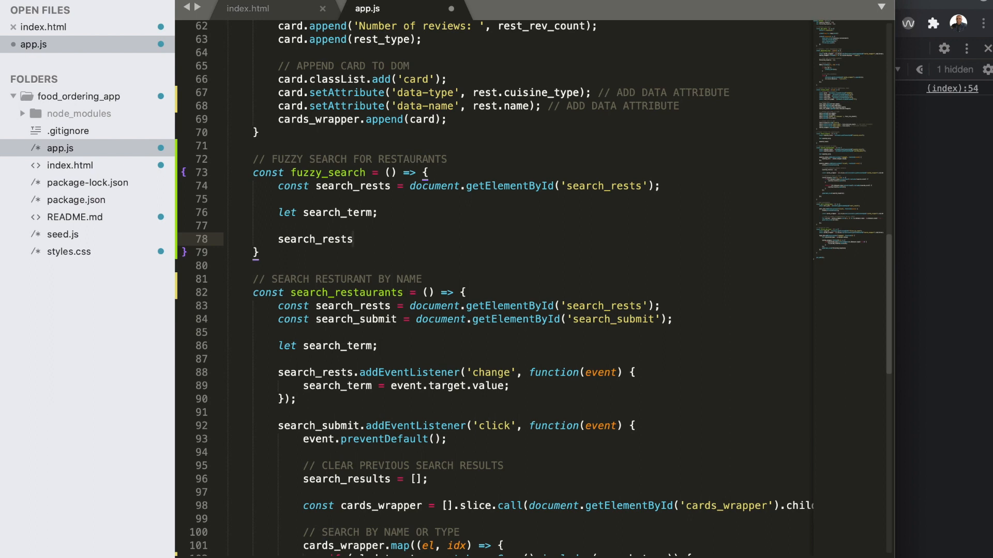
{"action": "type", "text": ".addEventListener()"}
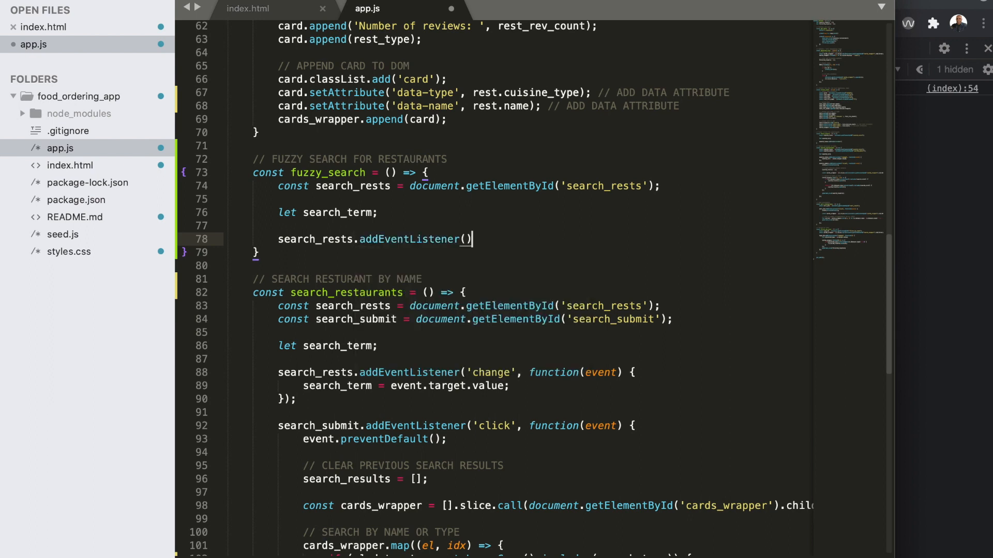
{"action": "type", "text": "'keyup', function("}
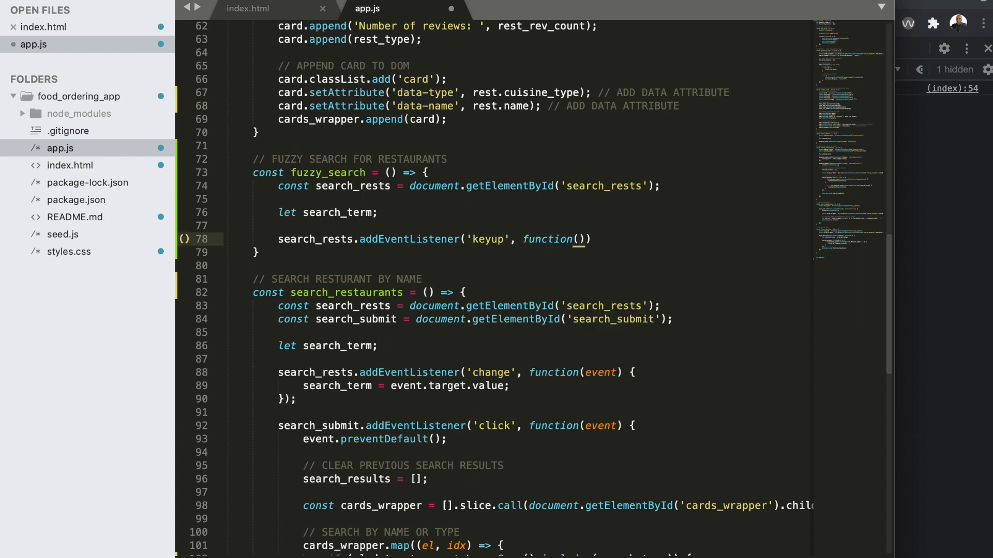
{"action": "type", "text": "event"}
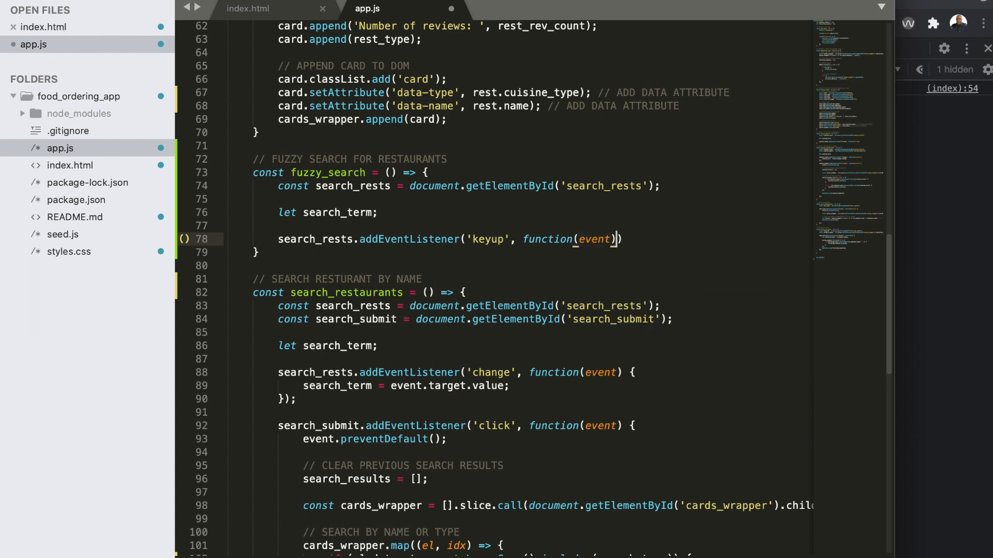
{"action": "type", "text": "{"}
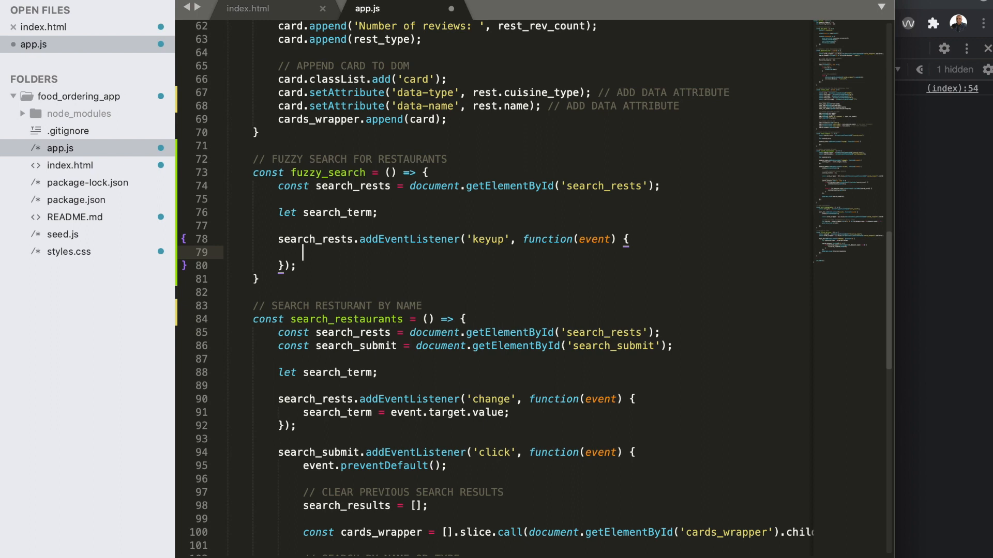
{"action": "type", "text": "search_rests"}
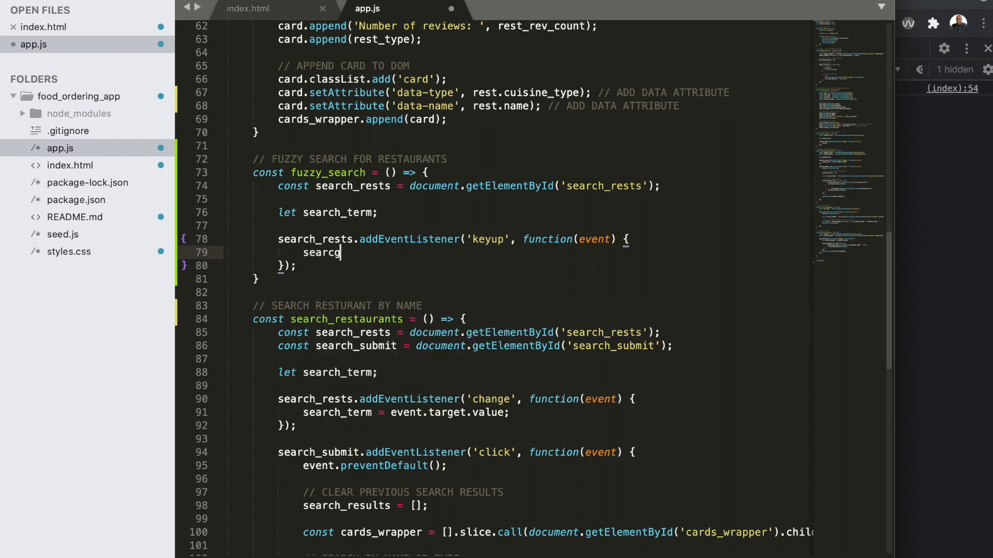
{"action": "type", "text": "h_term"}
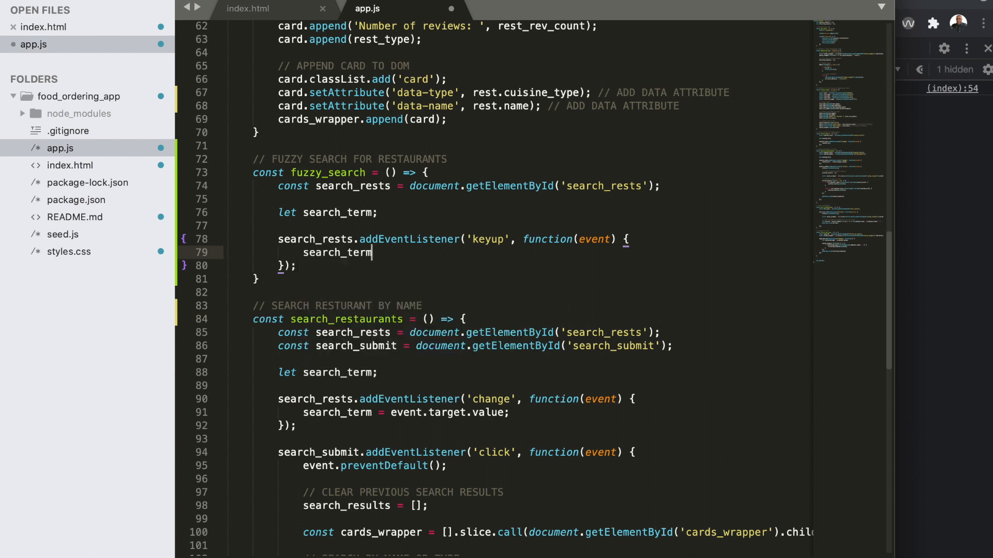
{"action": "type", "text": "= event.target;val"}
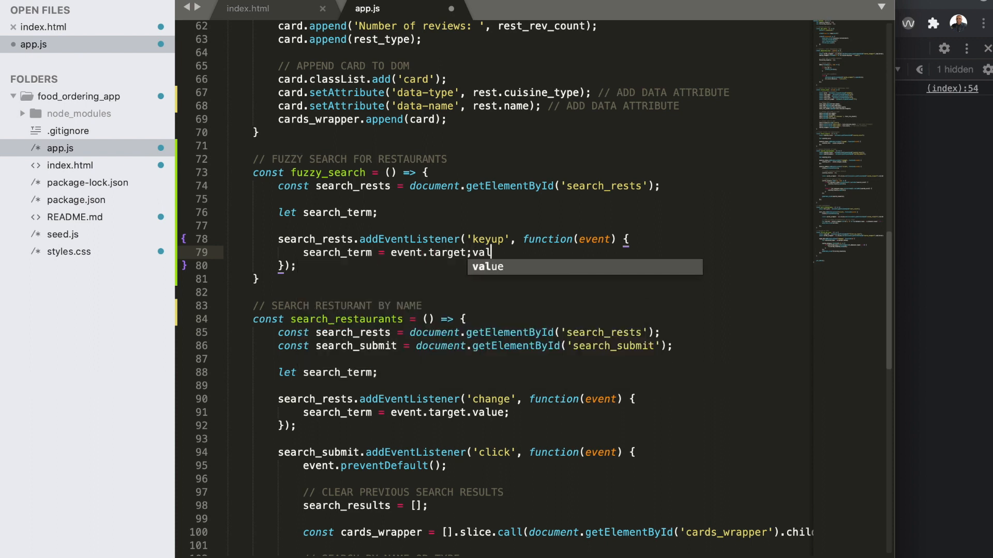
{"action": "key", "text": "Tab"}
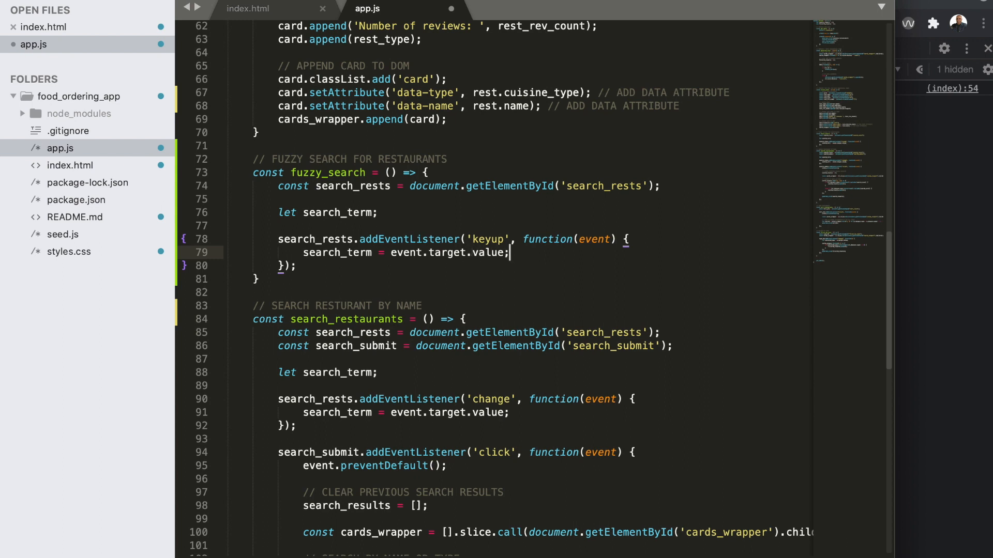
{"action": "type", "text": "// CLEAR PREVIOUS SEARCH RESULTS"}
{"action": "type", "text": "search_results = [];"}
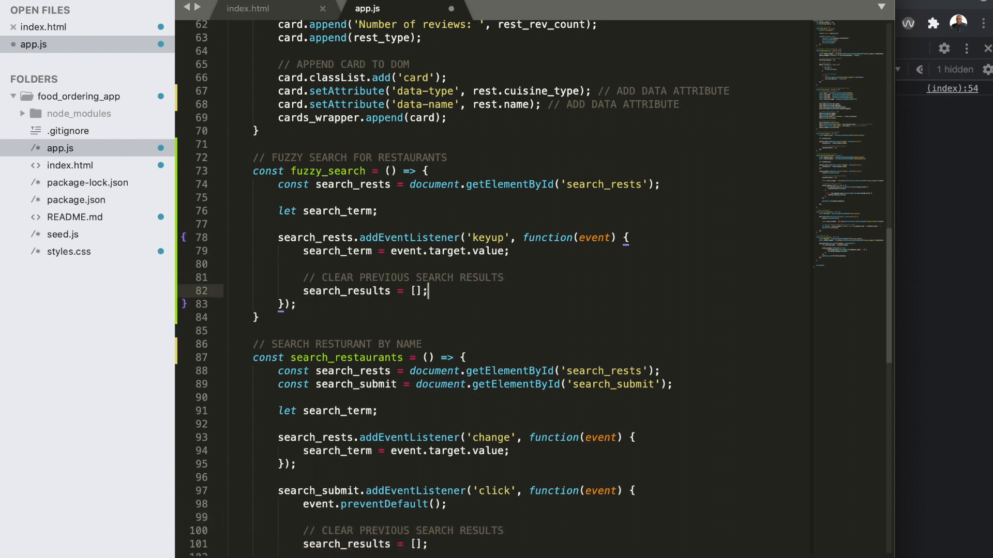
Step: Select search_term and open blank lines below the search_results reset inside the keyup handler
{"action": "left_click", "coordinate": [371, 251]}
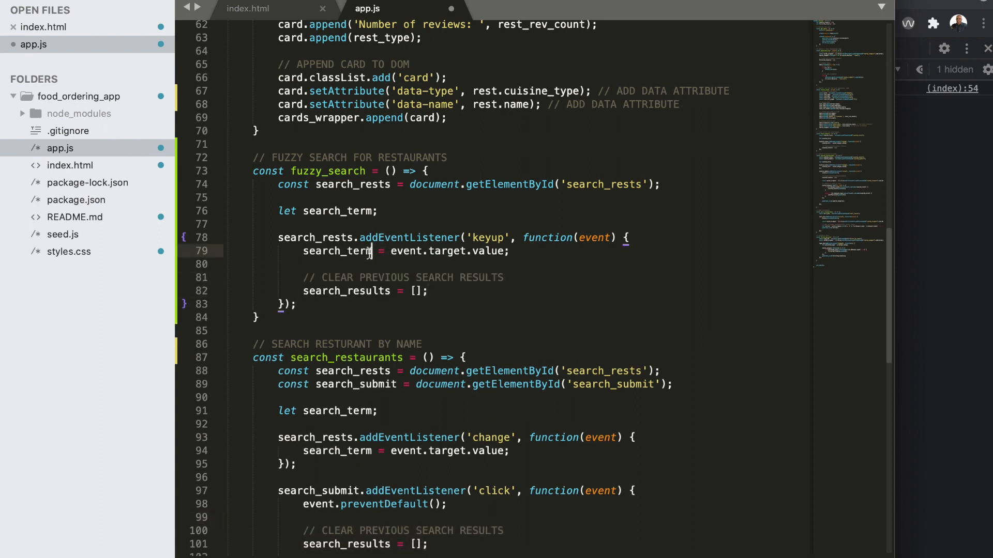
{"action": "double_click", "coordinate": [337, 252]}
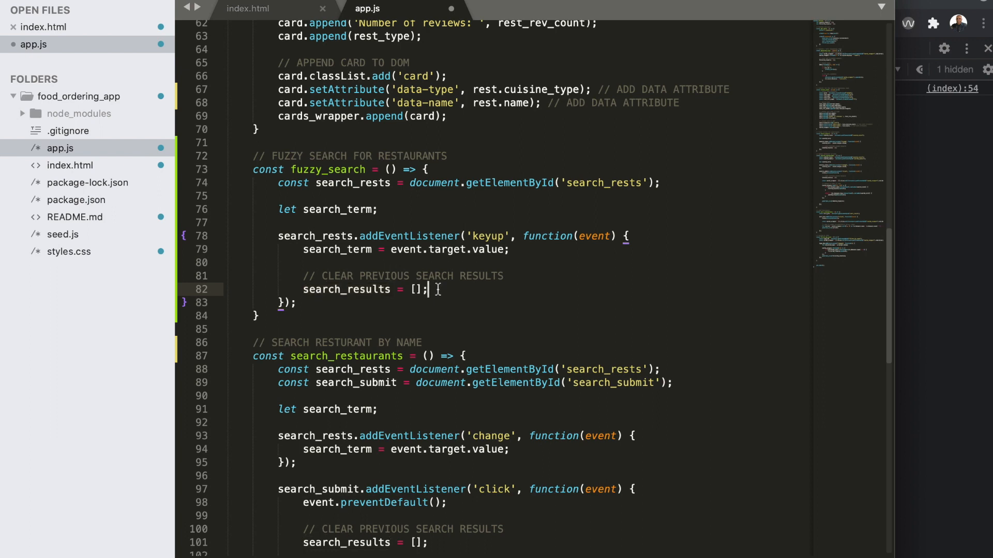
{"action": "key", "text": "Enter"}
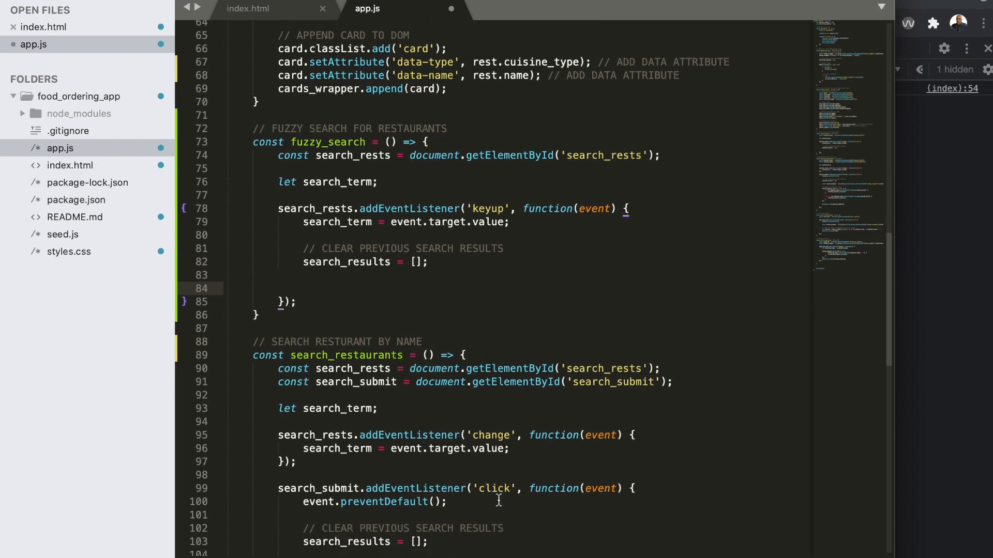
{"action": "scroll", "scroll_direction": "down", "scroll_amount": 3}
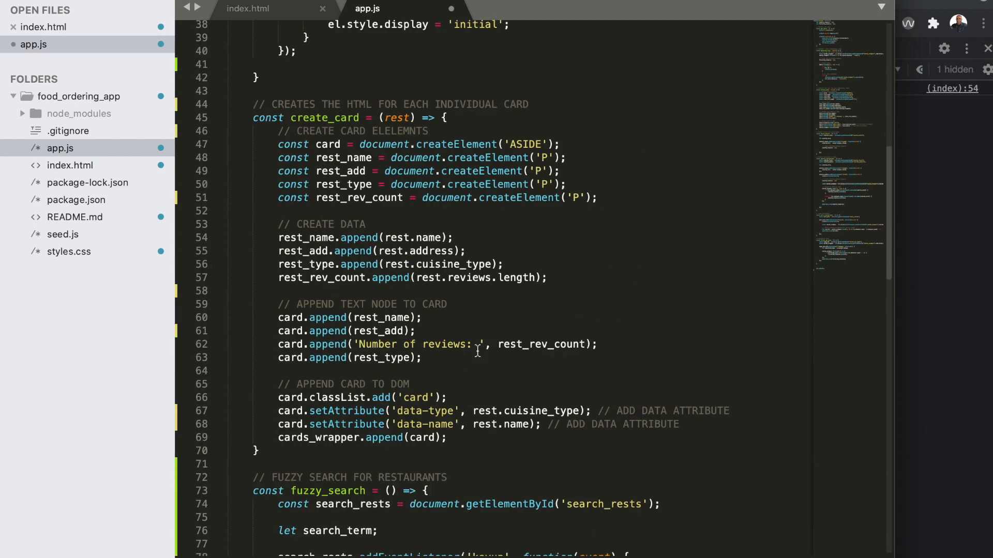
Step: Collect the cards with const cards_wrapper = [].slice.call(...children) inside the keyup handler
{"action": "scroll", "scroll_direction": "down", "scroll_amount": 3}
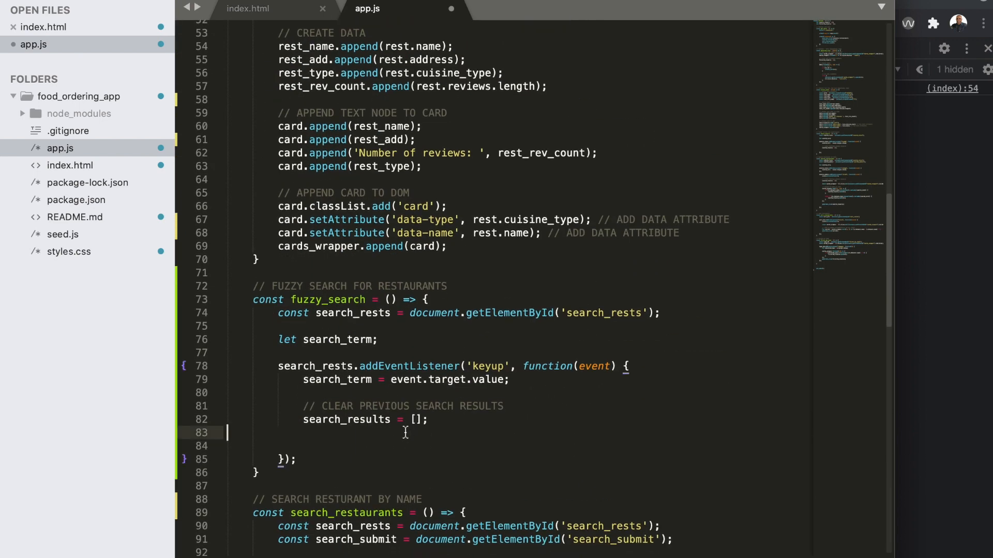
{"action": "type", "text": "const cards_wrapper = [].slice.call(document.getElementById('cards_wrapper').children);"}
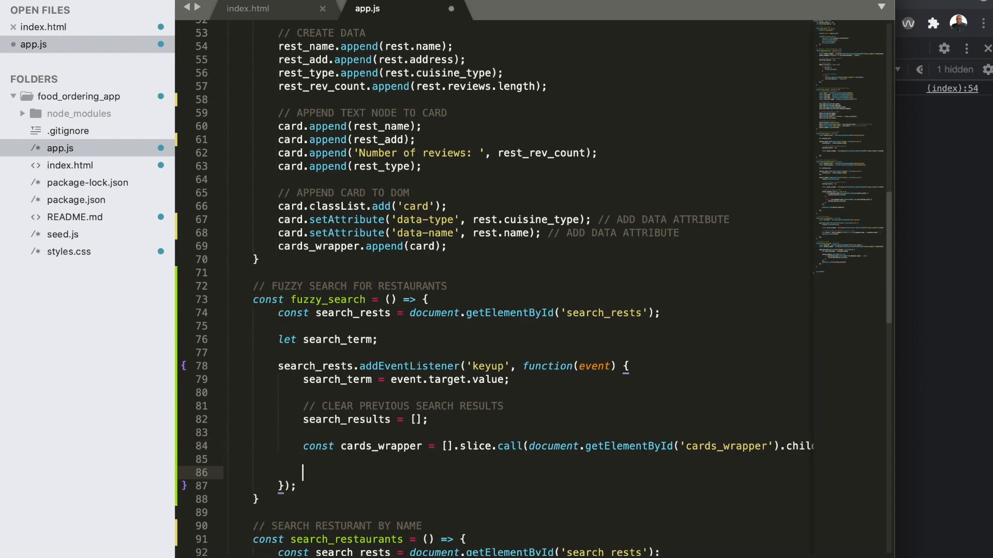
{"action": "type", "text": "v"}
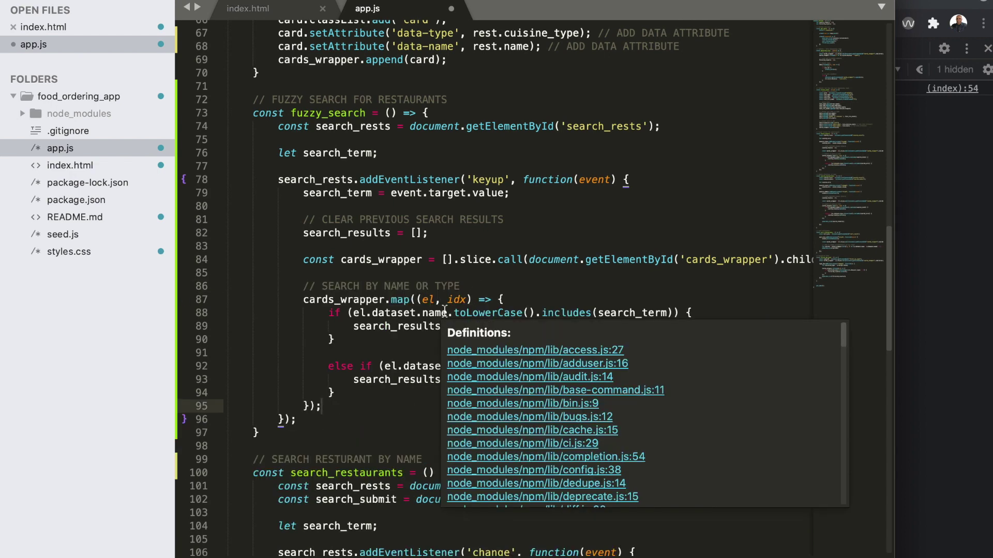
Step: Call generate_view(search_results); after the matching loop
{"action": "left_click", "coordinate": [408, 396]}
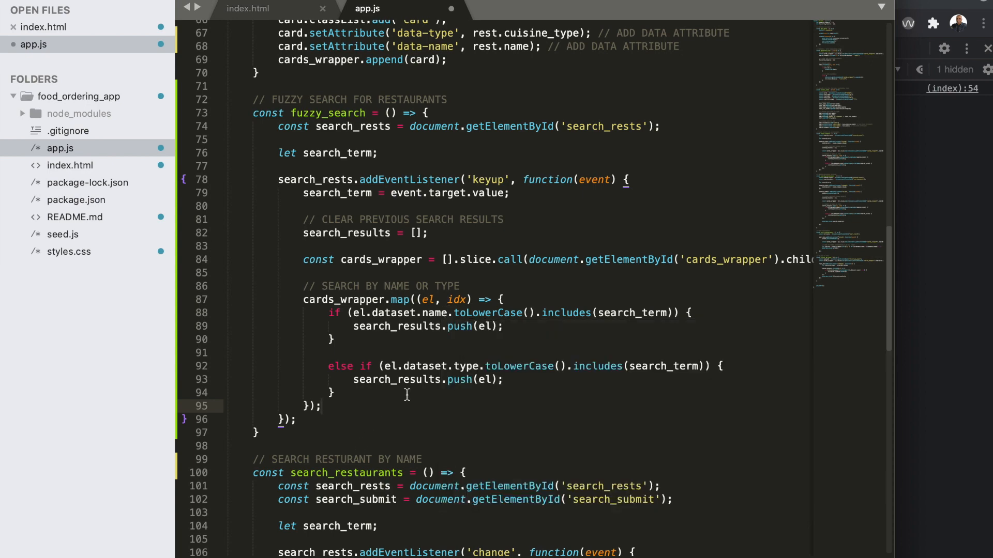
{"action": "scroll", "scroll_direction": "down", "scroll_amount": 3}
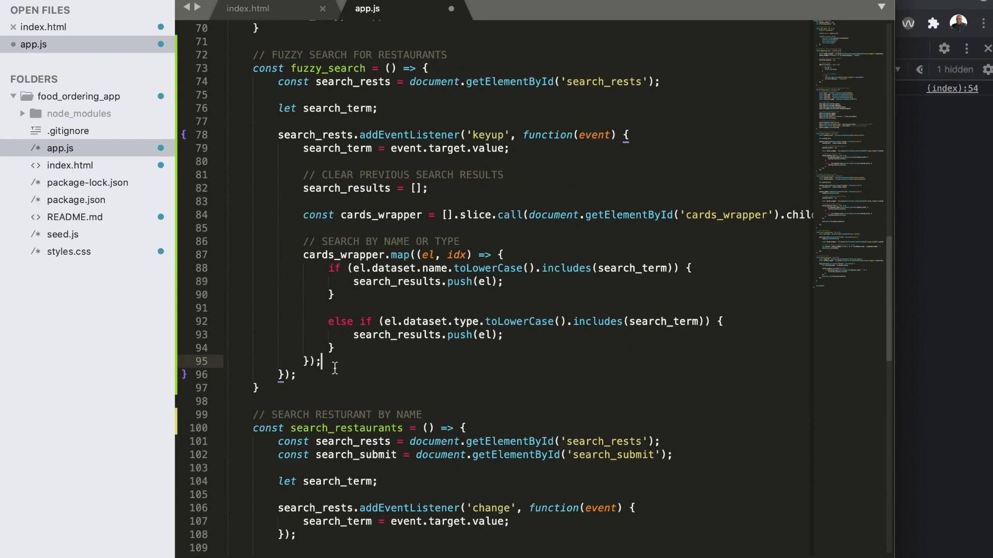
{"action": "type", "text": "generate_view(search_results);"}
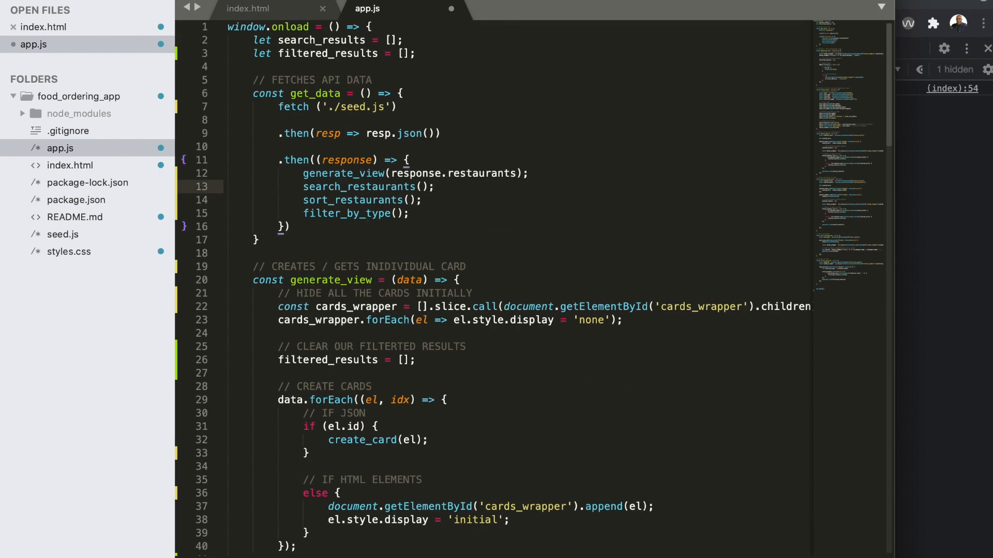
Step: Call fuzzy_search(); after generate_view(response.restaurants) in the page-load code
{"action": "type", "text": "fuzzy_search()"}
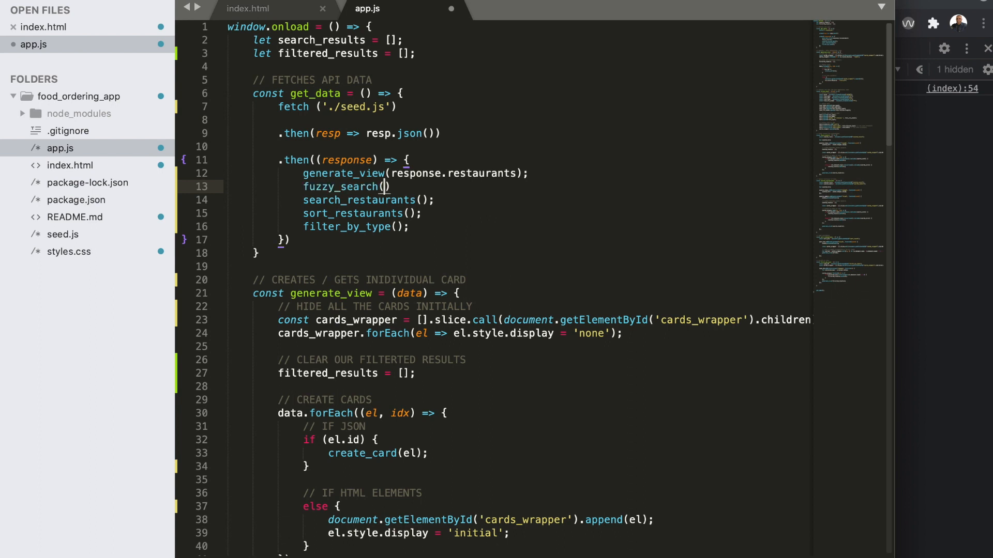
{"action": "type", "text": ";"}
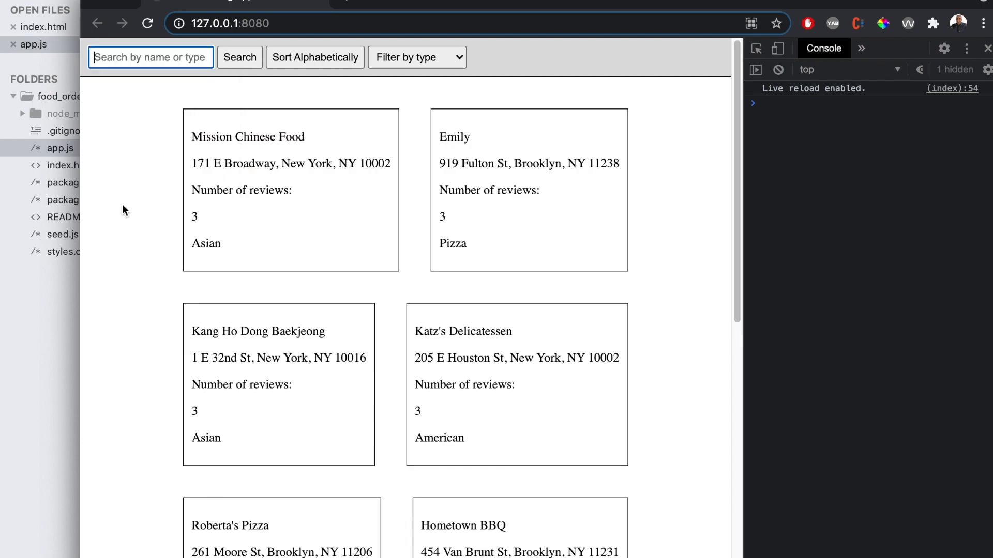
{"action": "type", "text": "emily"}
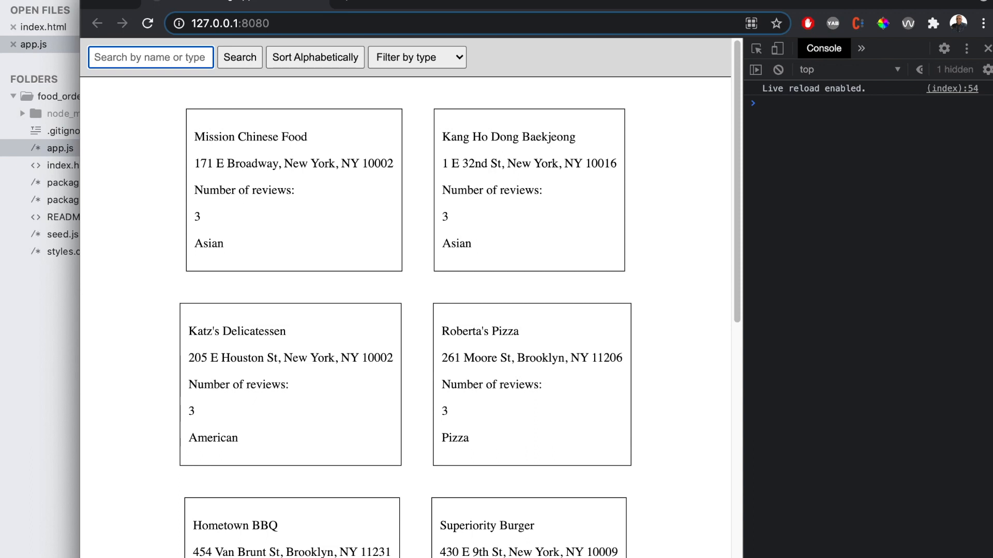
{"action": "left_click", "coordinate": [151, 57]}
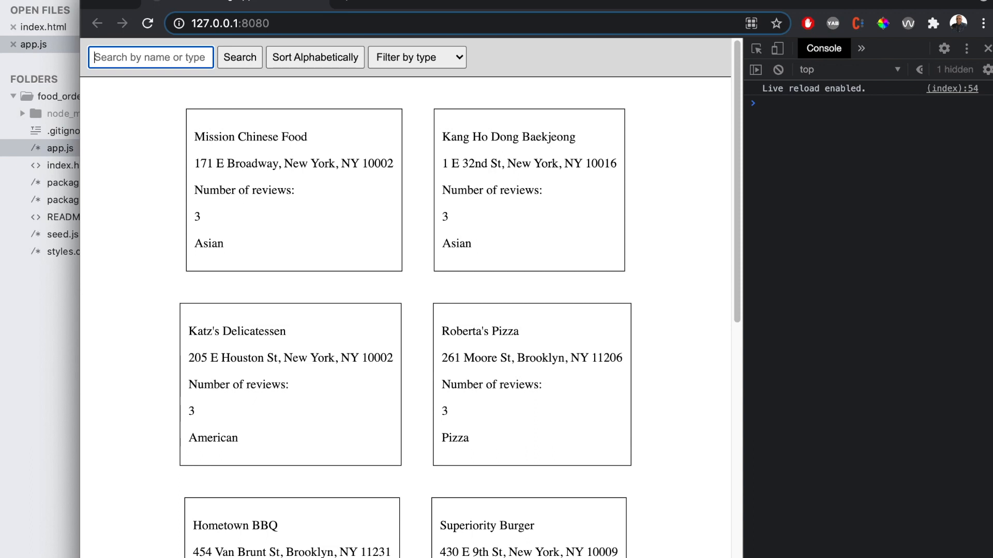
{"action": "type", "text": "kang"}
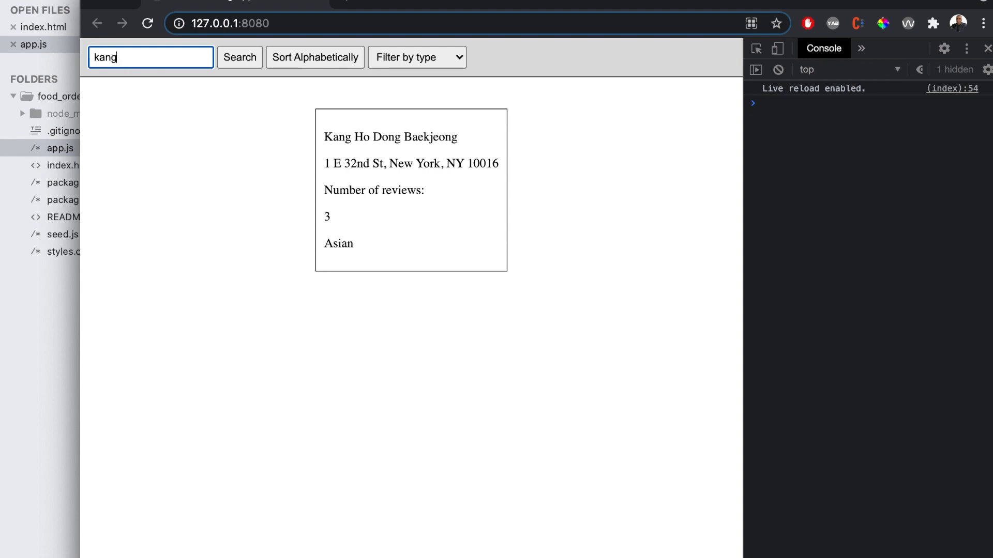
{"action": "type", "text": "pi"}
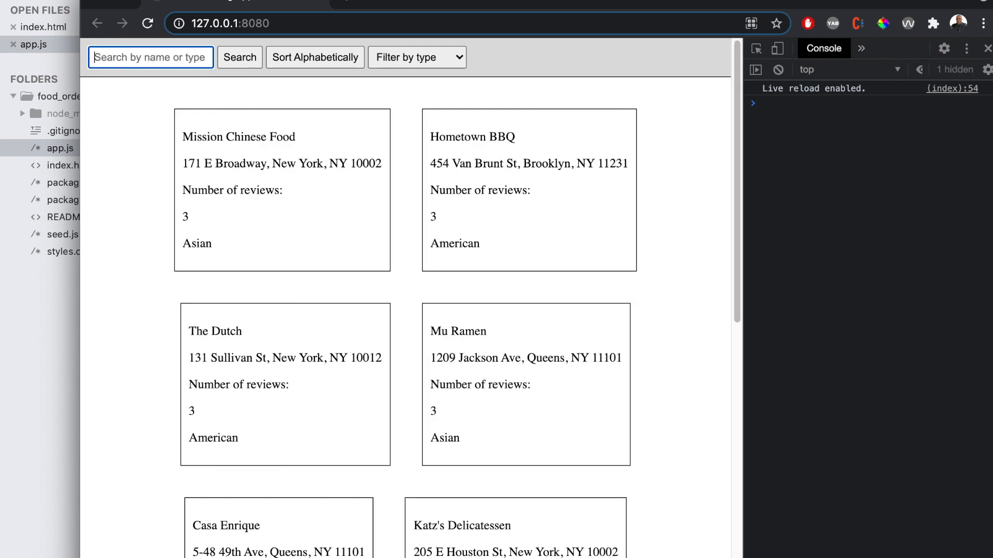
{"action": "type", "text": "asia"}
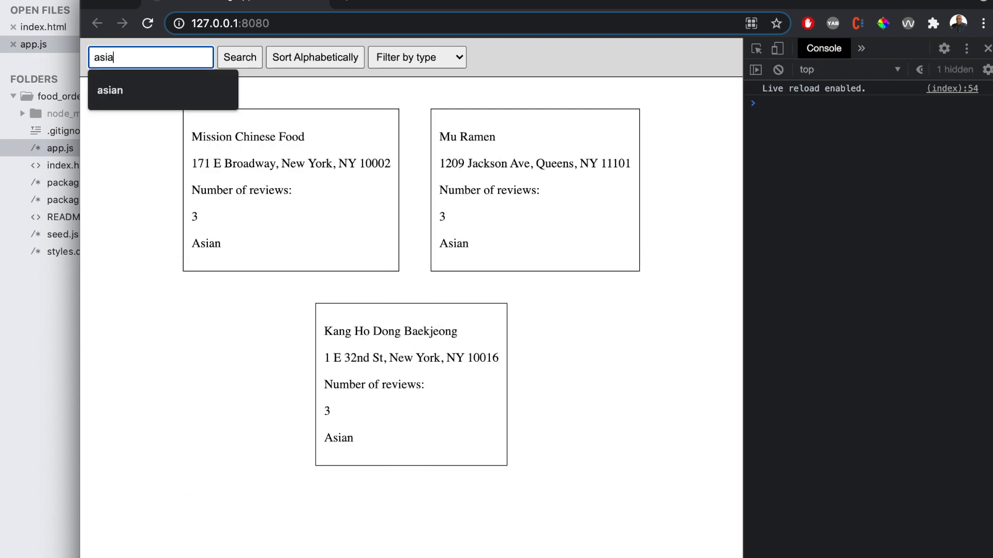
{"action": "type", "text": "ameri"}
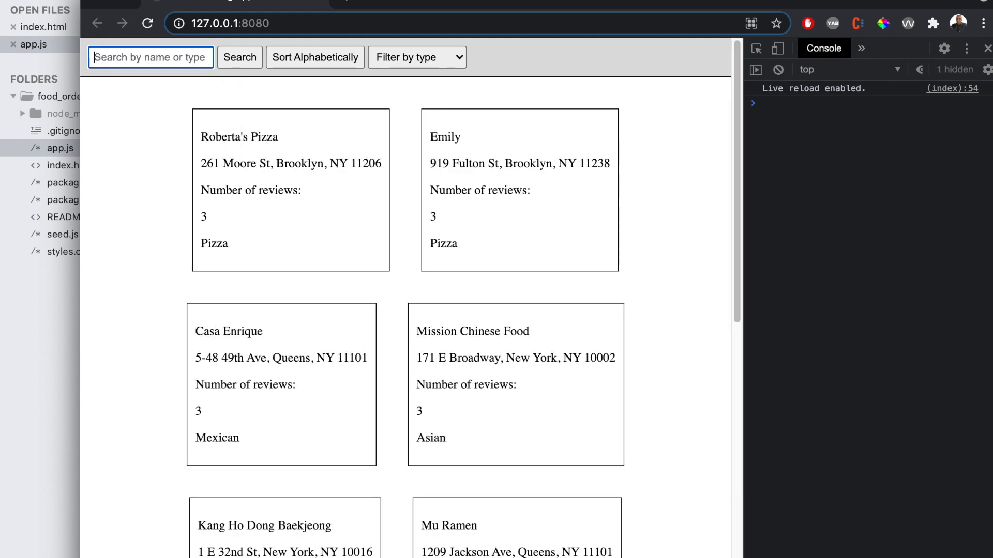
{"action": "type", "text": "m"}
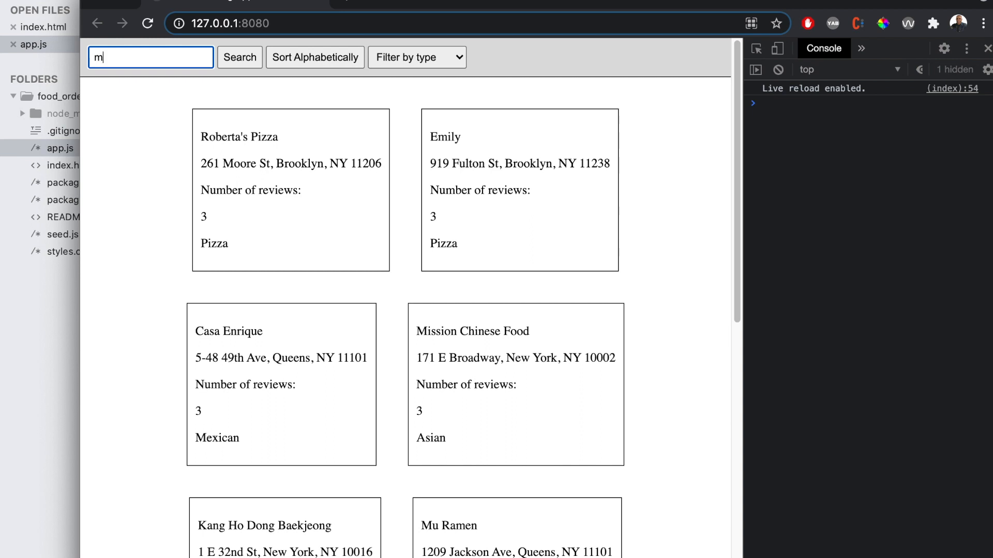
{"action": "type", "text": "u"}
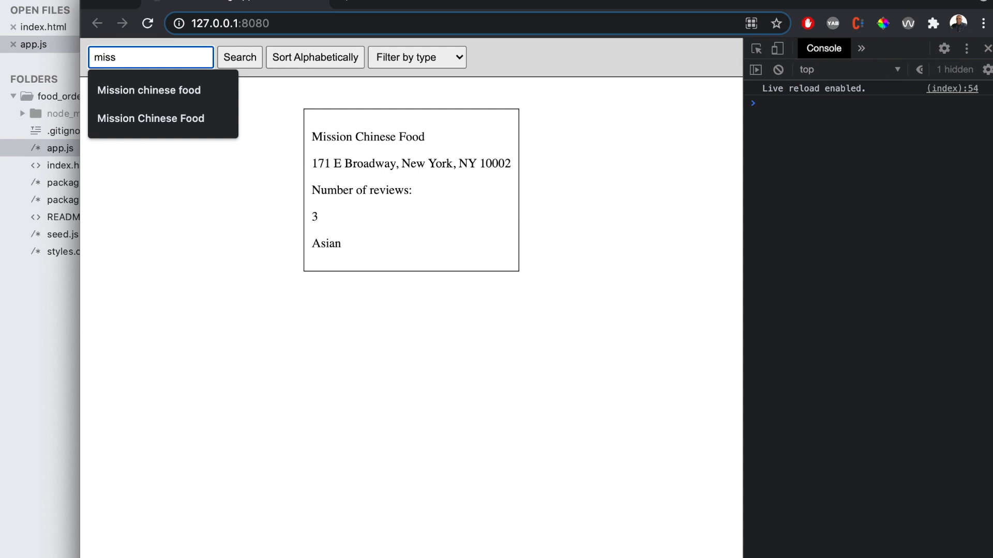
{"action": "double_click", "coordinate": [106, 58]}
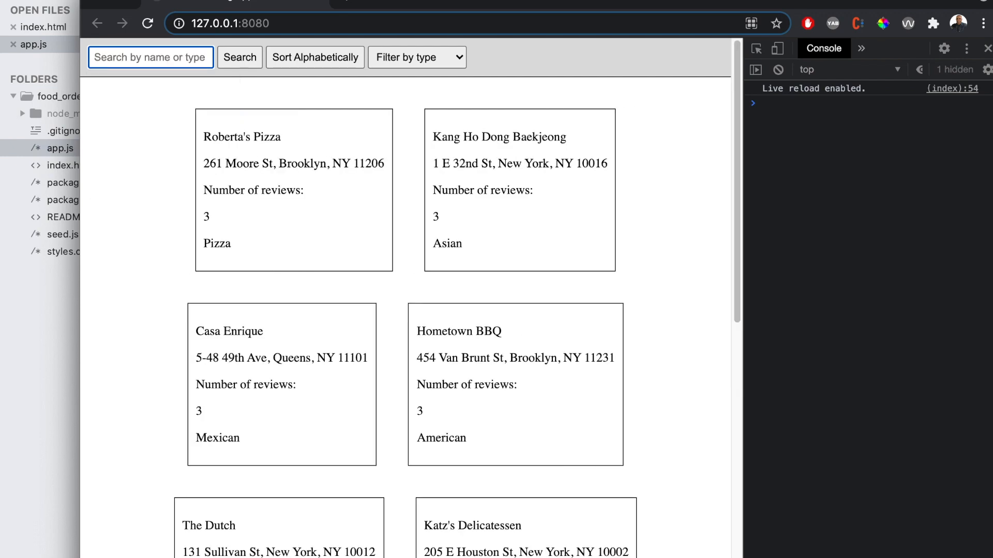
{"action": "mouse_move", "coordinate": [259, 234]}
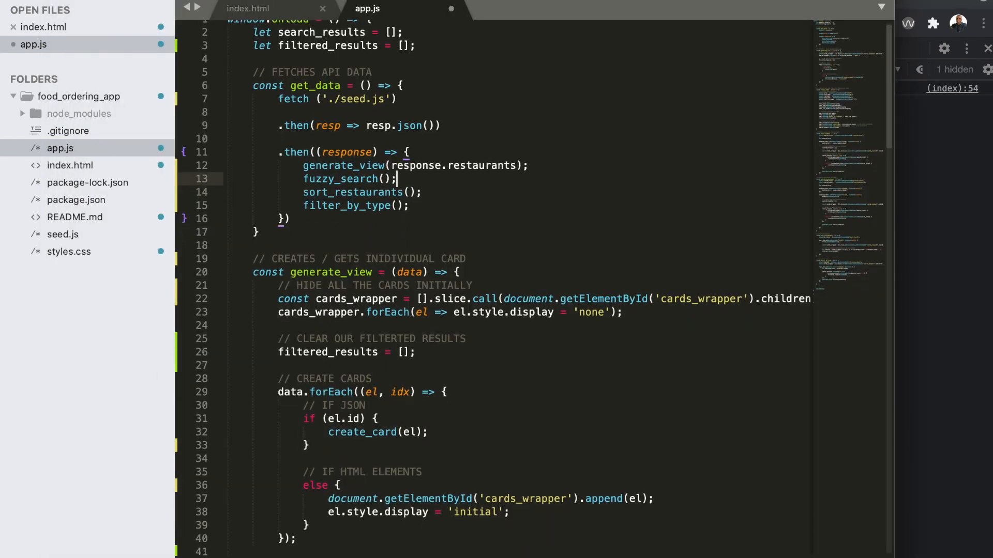
Step: Remove the old search_restaurants function and its page-load call, then switch to index.html
{"action": "scroll", "scroll_direction": "down", "scroll_amount": 3}
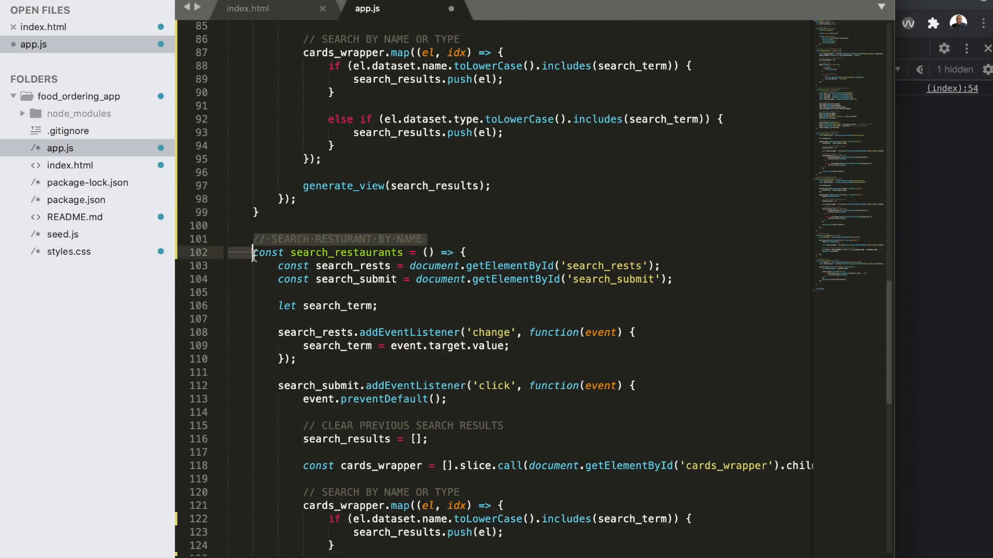
{"action": "scroll", "scroll_direction": "down", "scroll_amount": 3}
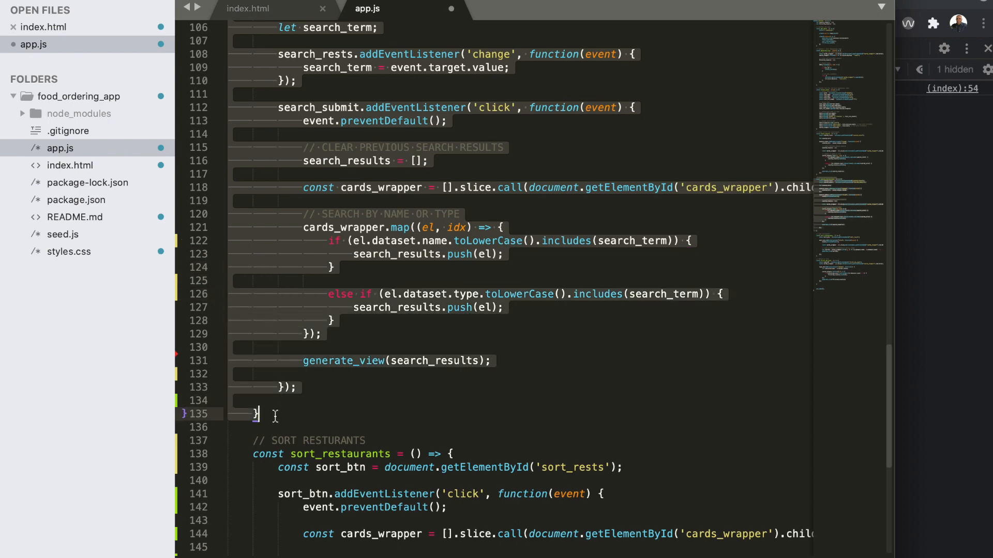
{"action": "scroll", "scroll_direction": "down", "scroll_amount": 3}
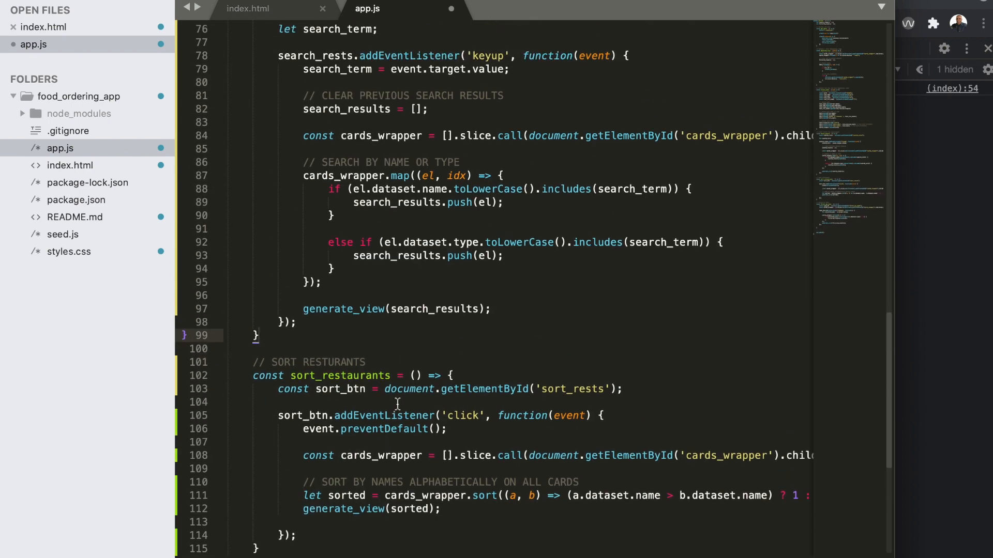
{"action": "left_click", "coordinate": [252, 8]}
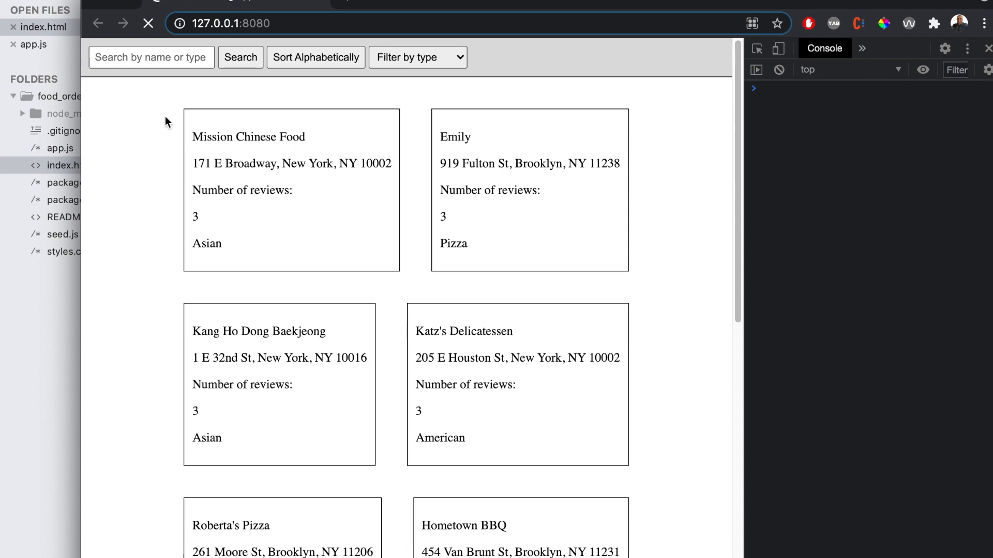
Step: Enter 'em', 'pi', 'amer' and 'super' in the search box to confirm live filtering of the cards
{"action": "left_click", "coordinate": [151, 58]}
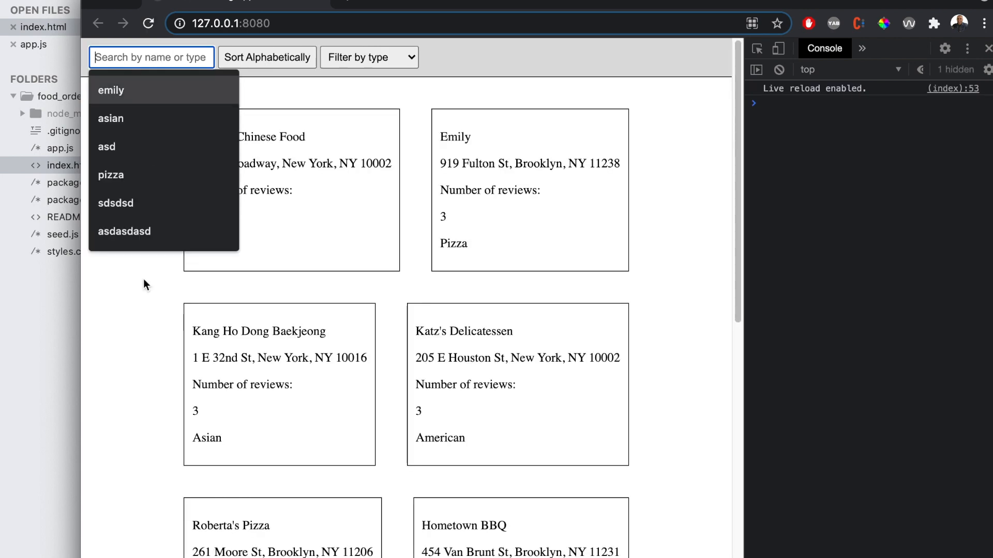
{"action": "type", "text": "em"}
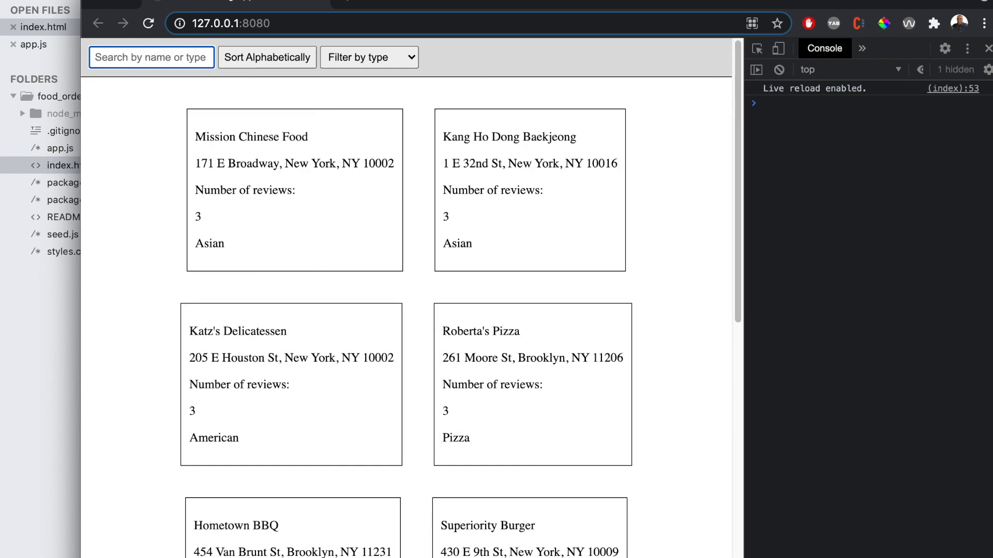
{"action": "type", "text": "pi"}
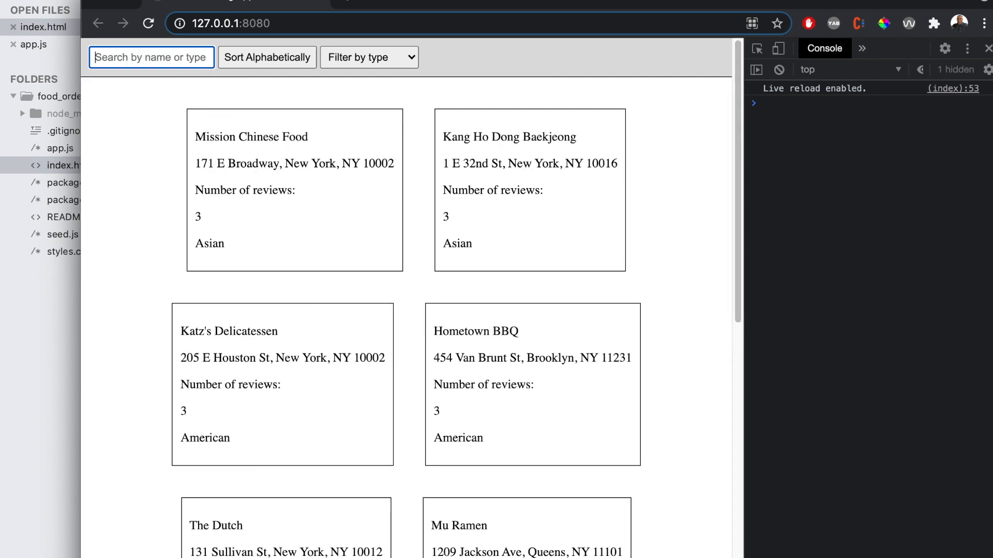
{"action": "type", "text": "amer"}
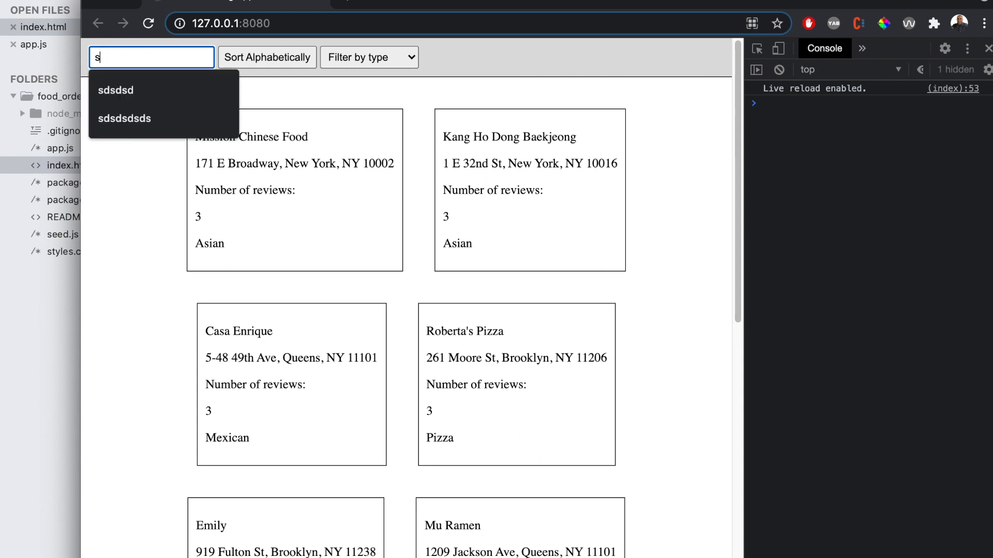
{"action": "type", "text": "uper"}
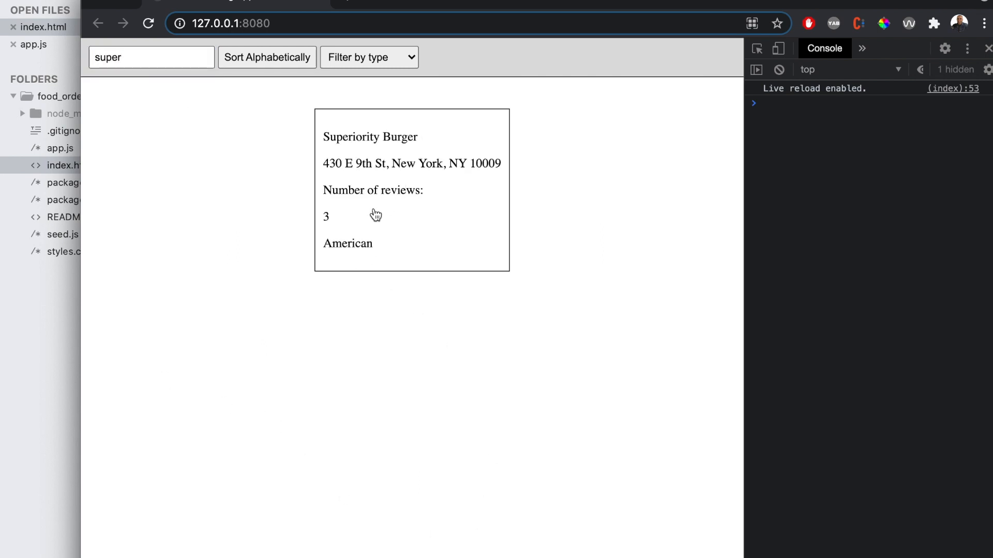
{"action": "mouse_move", "coordinate": [401, 264]}
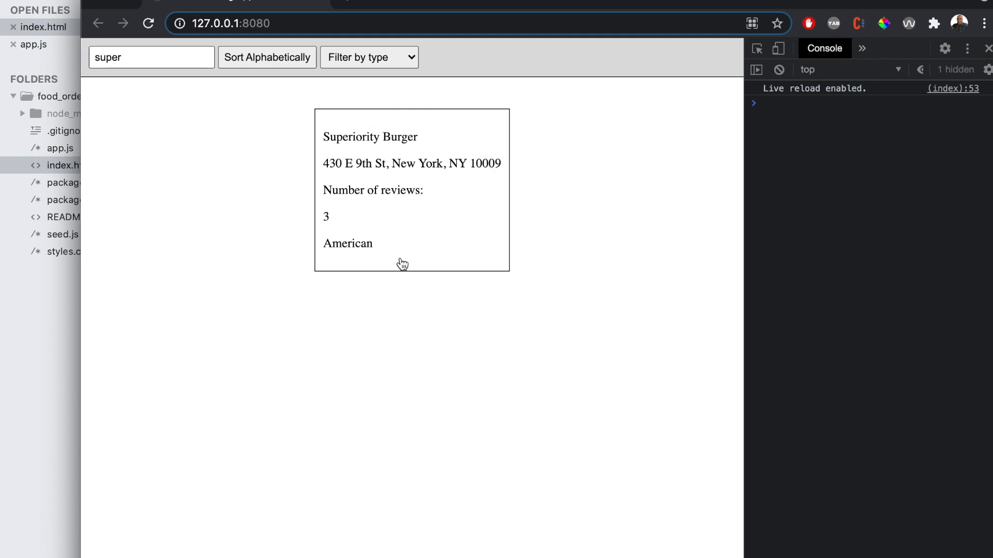
{"action": "mouse_move", "coordinate": [491, 265]}
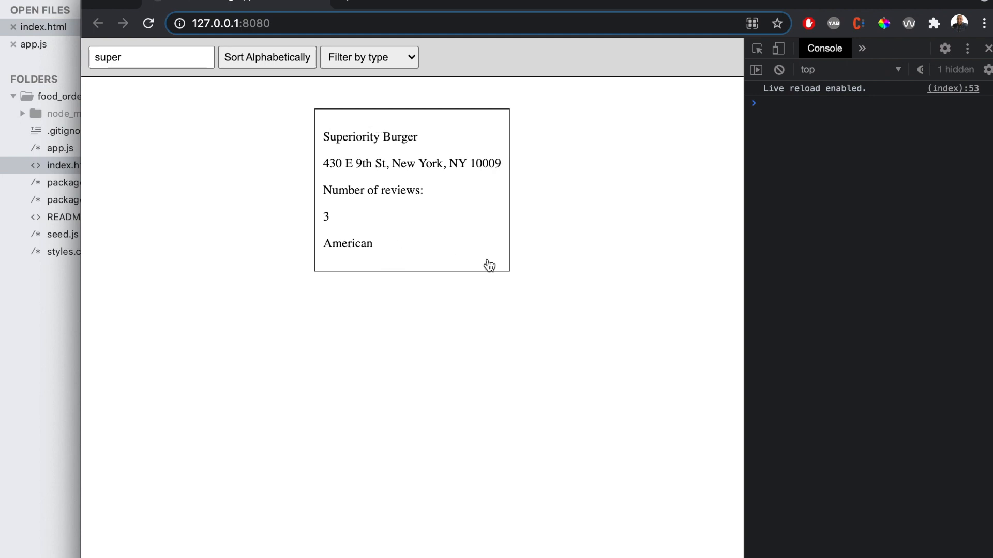
{"action": "mouse_move", "coordinate": [375, 132]}
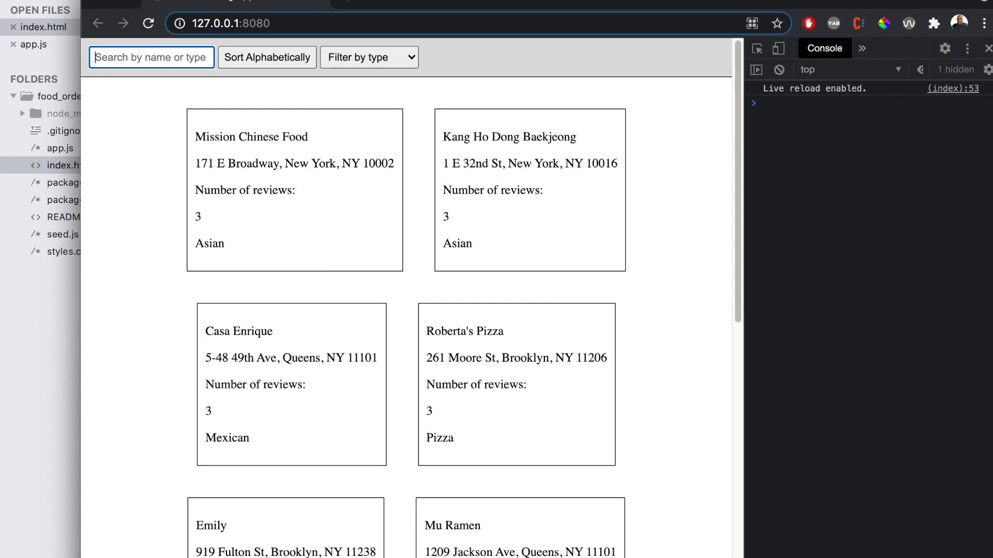
{"action": "mouse_move", "coordinate": [41, 327]}
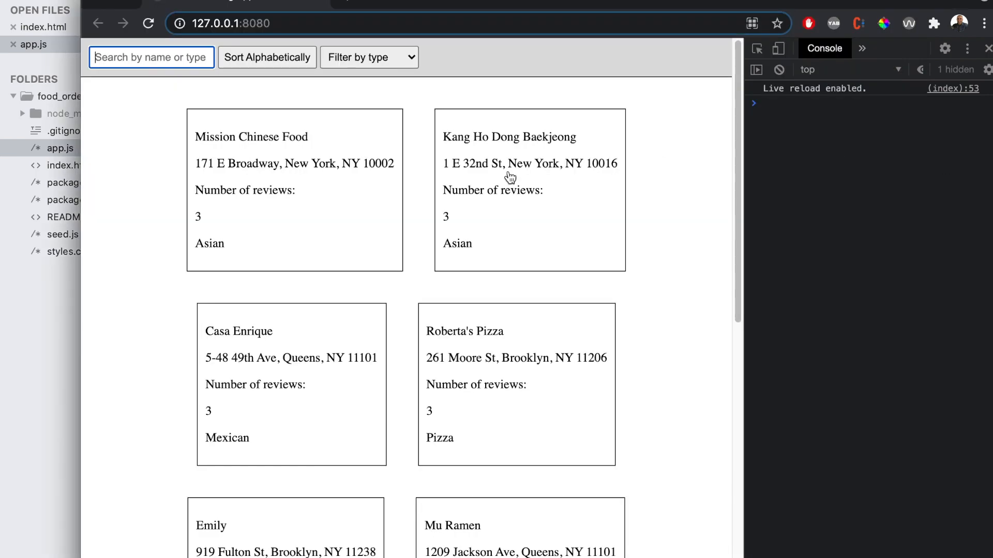
Step: Inspect the Mission Chinese Food card to see its data-type Asian and data-name attributes
{"action": "right_click", "coordinate": [258, 137]}
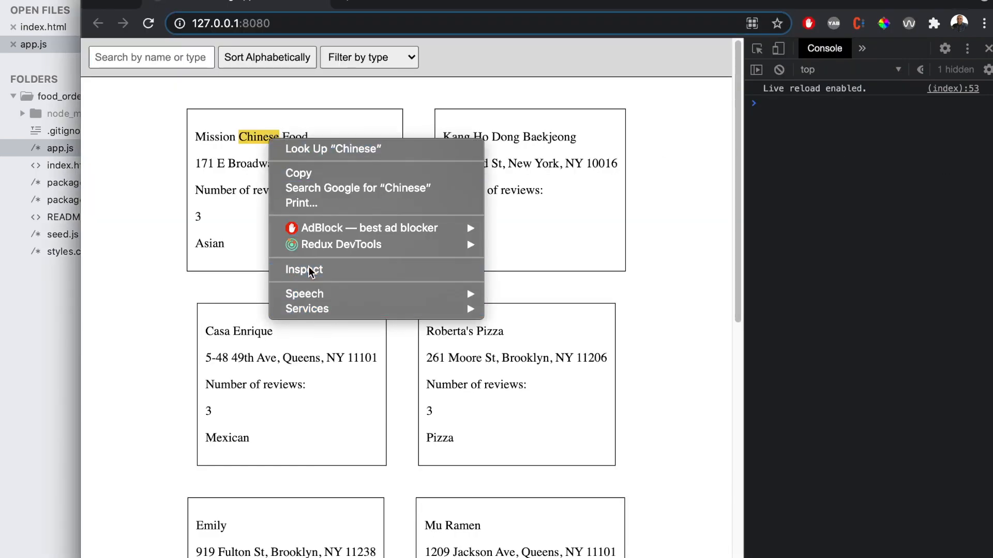
{"action": "left_click", "coordinate": [304, 270]}
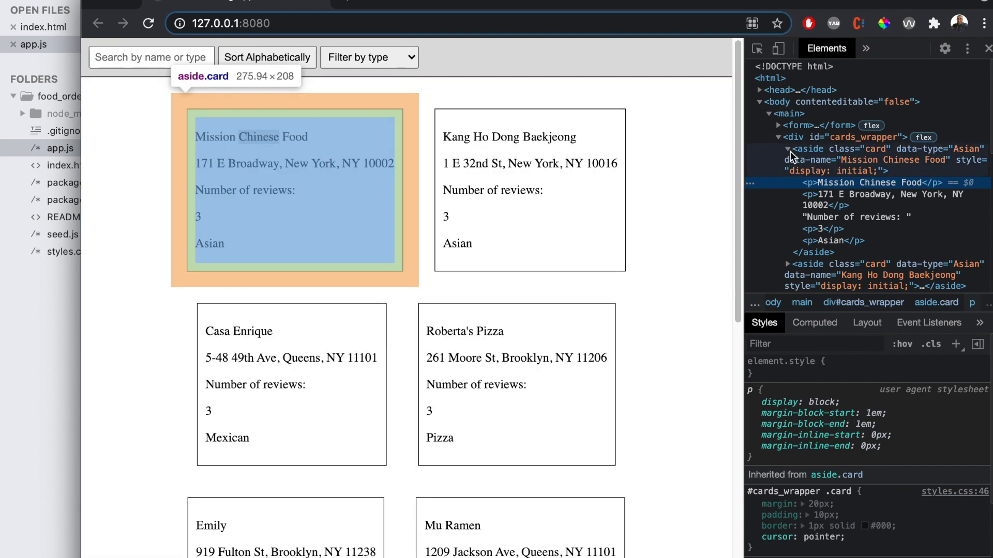
{"action": "mouse_move", "coordinate": [821, 166]}
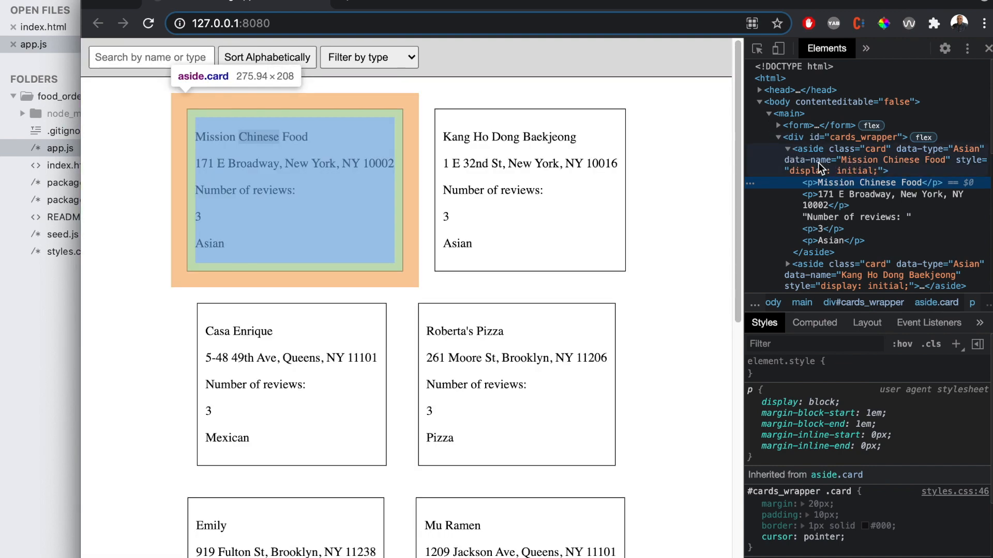
{"action": "left_click", "coordinate": [832, 149]}
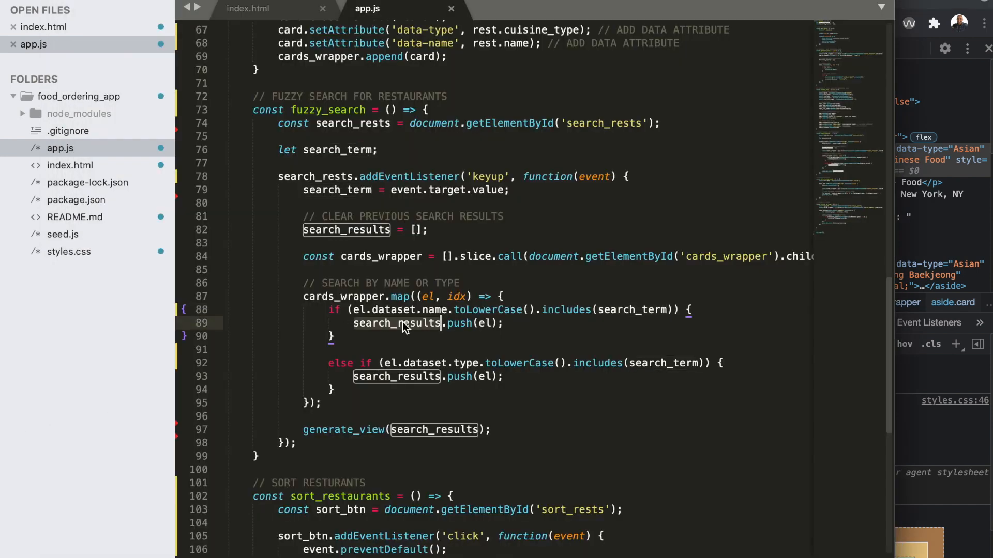
{"action": "mouse_move", "coordinate": [470, 323]}
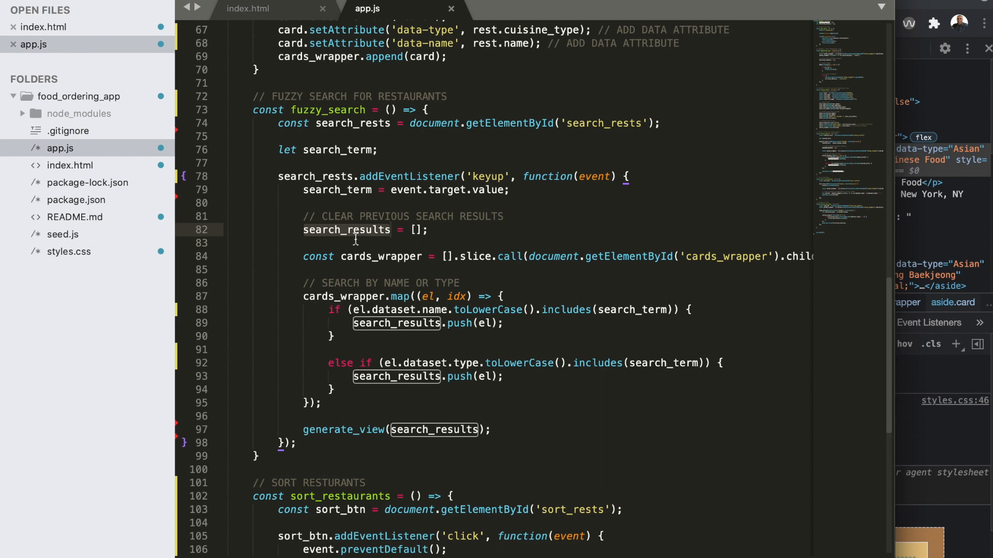
{"action": "mouse_move", "coordinate": [322, 282]}
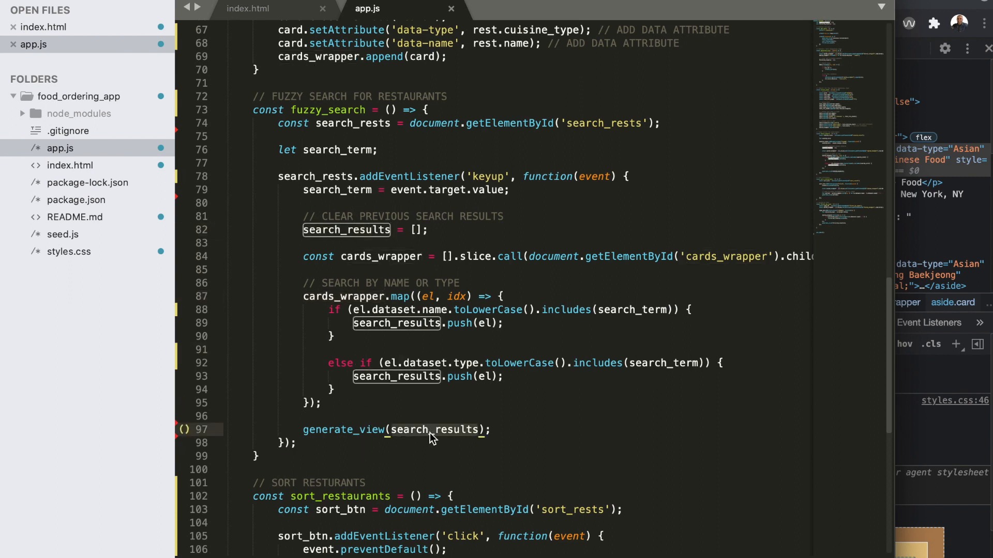
{"action": "mouse_move", "coordinate": [404, 438]}
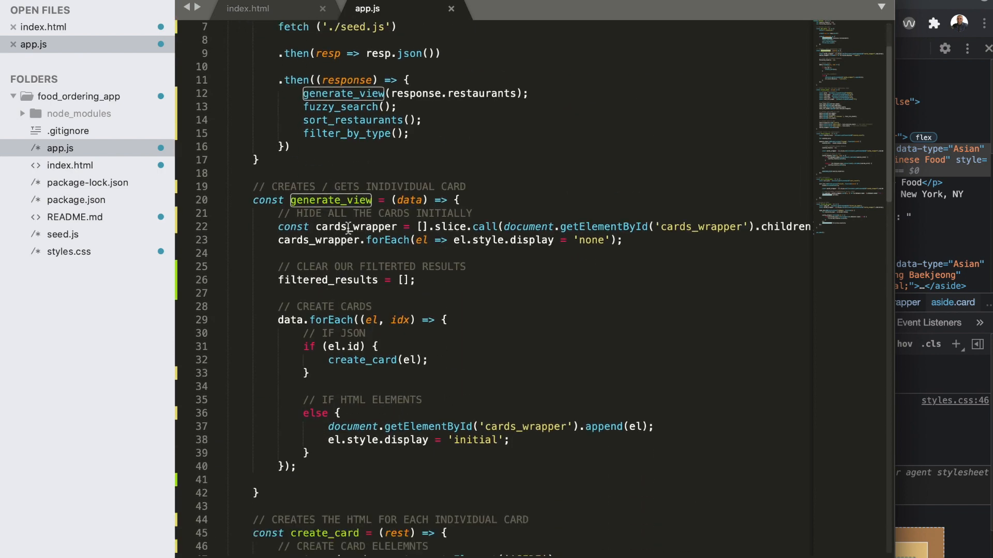
{"action": "mouse_move", "coordinate": [420, 290]}
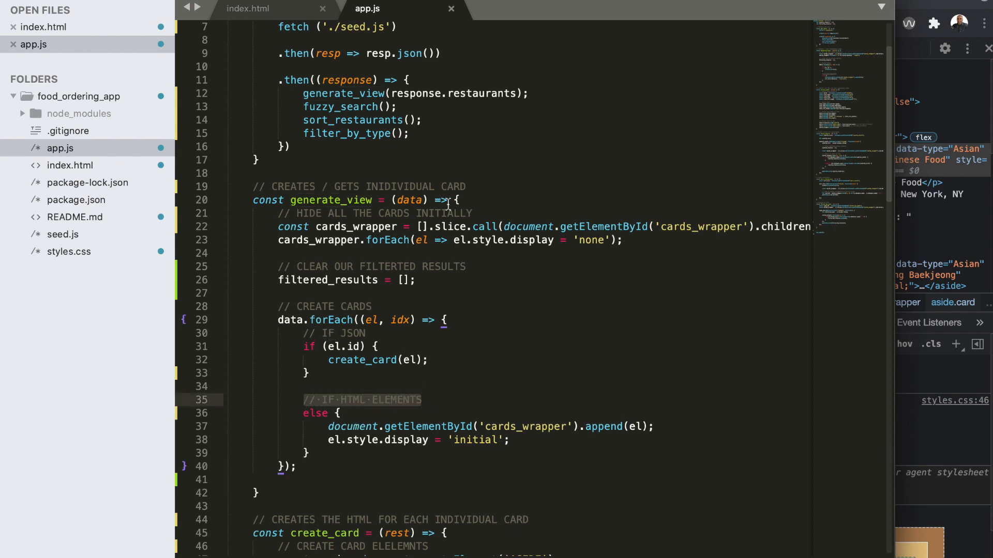
{"action": "mouse_move", "coordinate": [393, 333]}
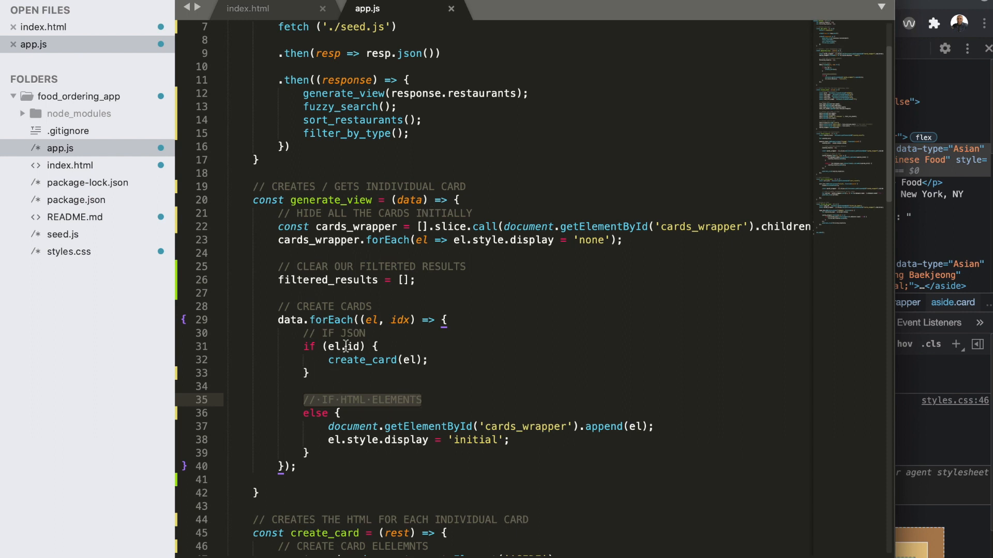
{"action": "mouse_move", "coordinate": [496, 421]}
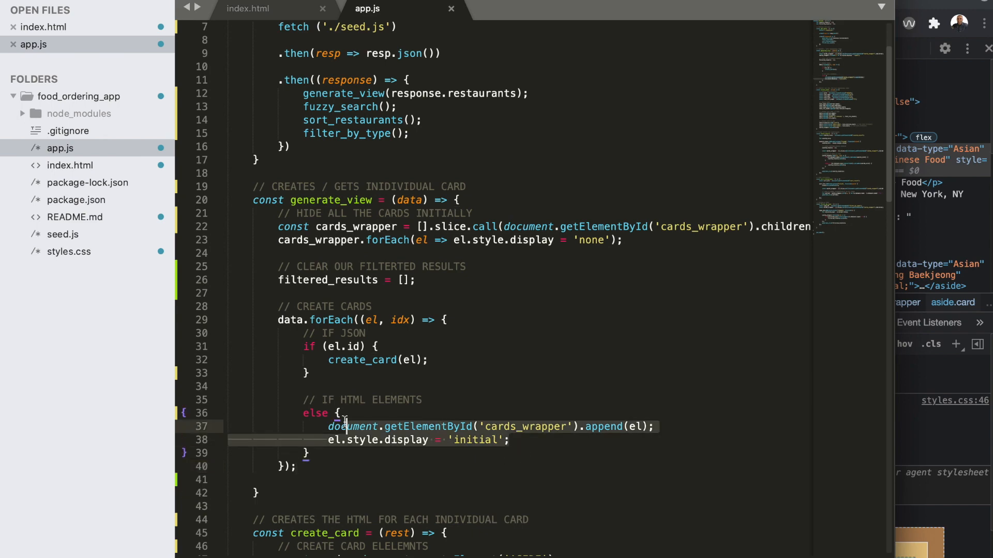
{"action": "scroll", "scroll_direction": "down", "scroll_amount": 3}
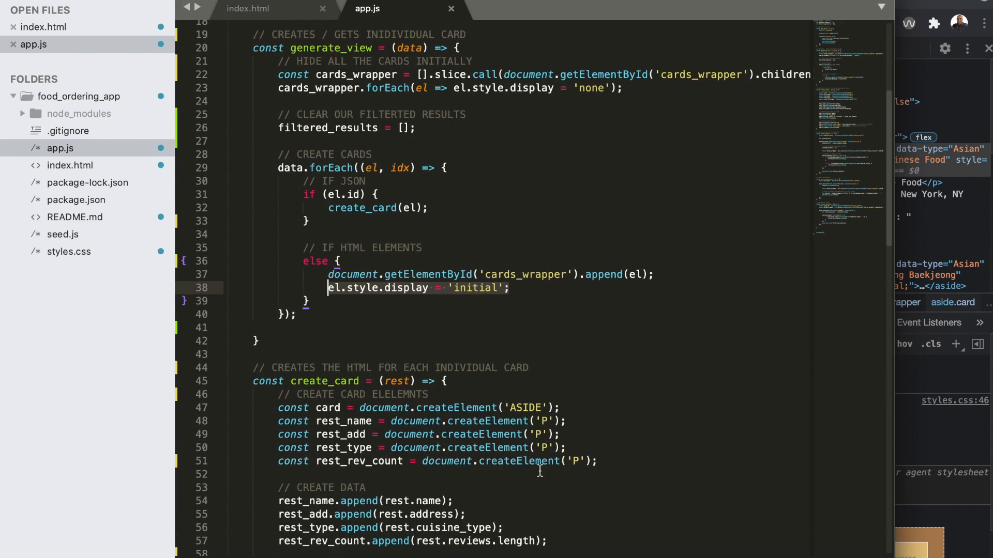
{"action": "scroll", "scroll_direction": "down", "scroll_amount": 3}
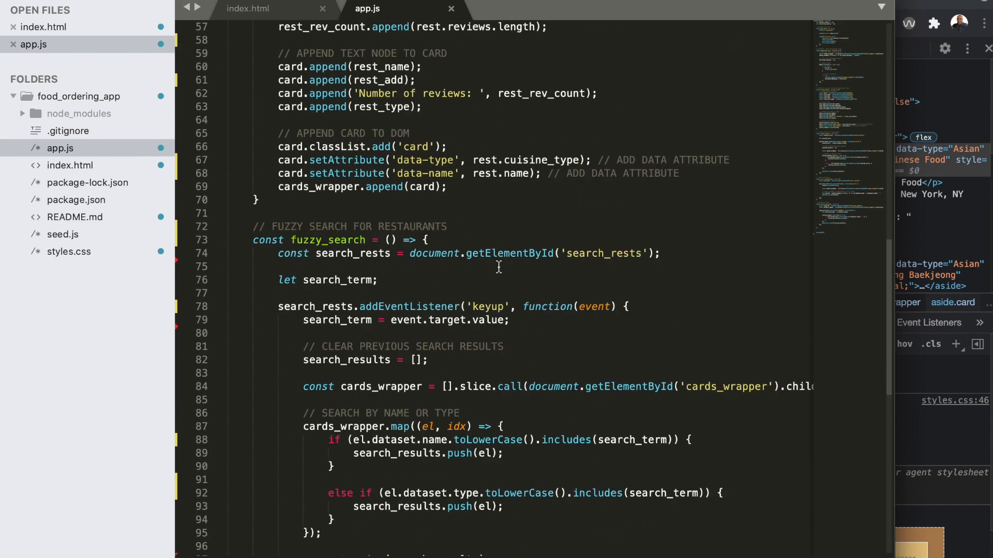
{"action": "scroll", "scroll_direction": "down", "scroll_amount": 3}
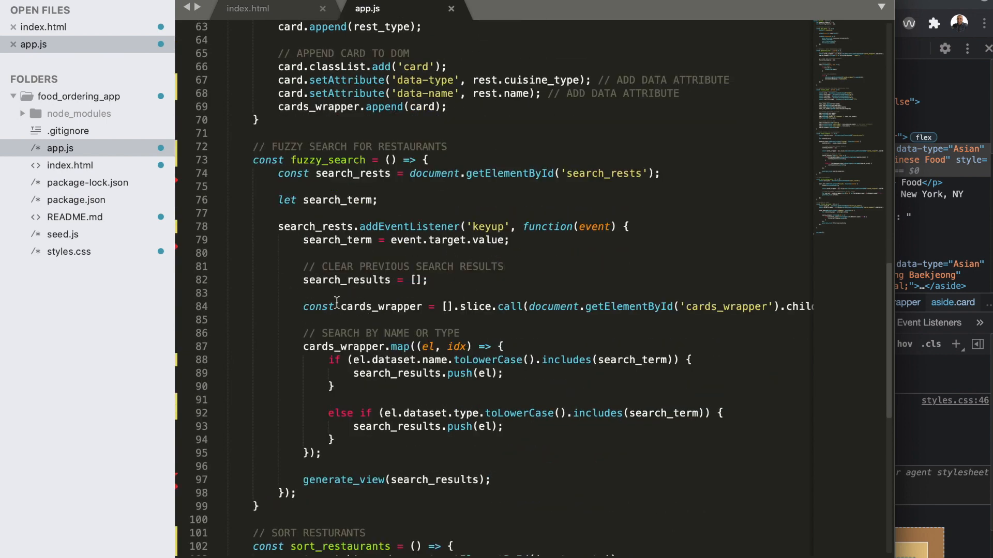
{"action": "mouse_move", "coordinate": [836, 47]}
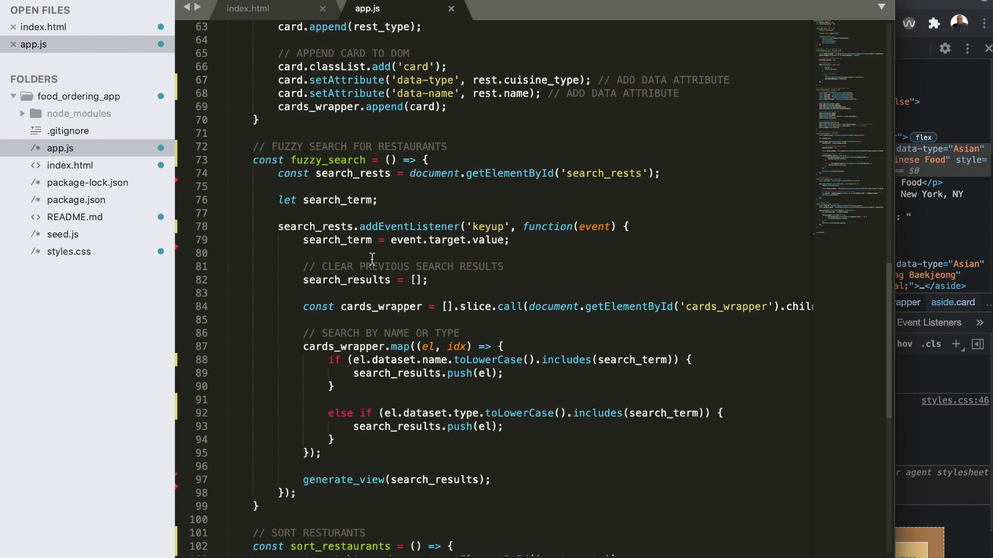
{"action": "mouse_move", "coordinate": [445, 271]}
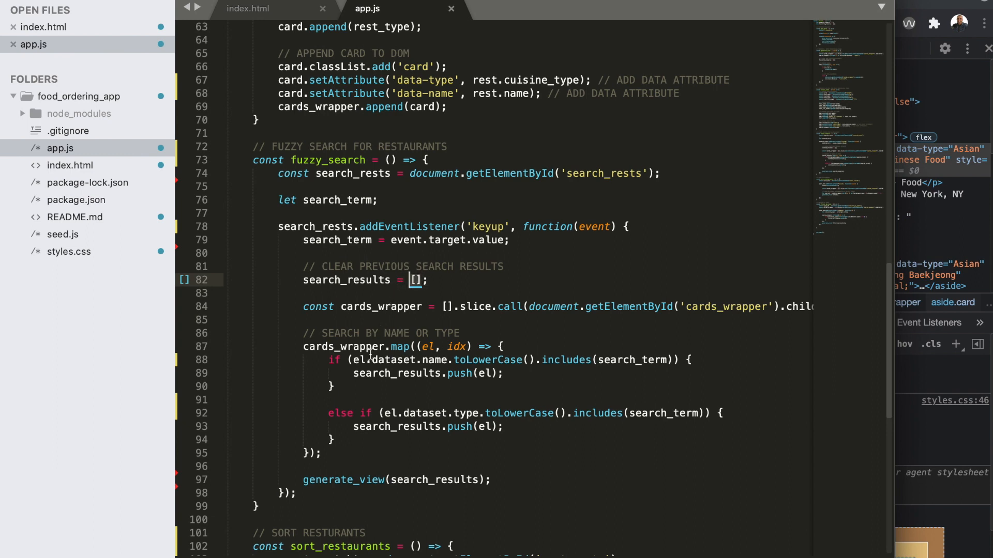
{"action": "mouse_move", "coordinate": [439, 393]}
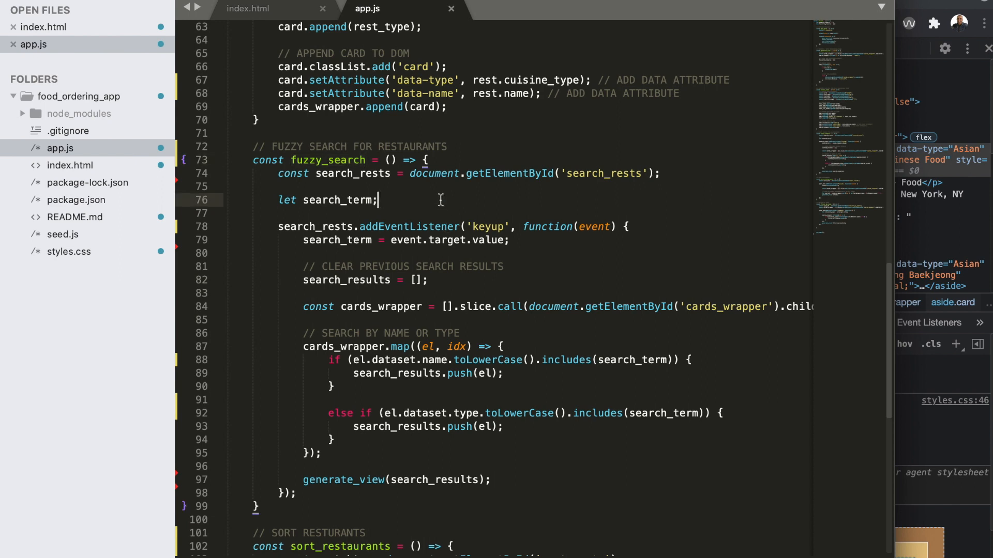
{"action": "mouse_move", "coordinate": [930, 4]}
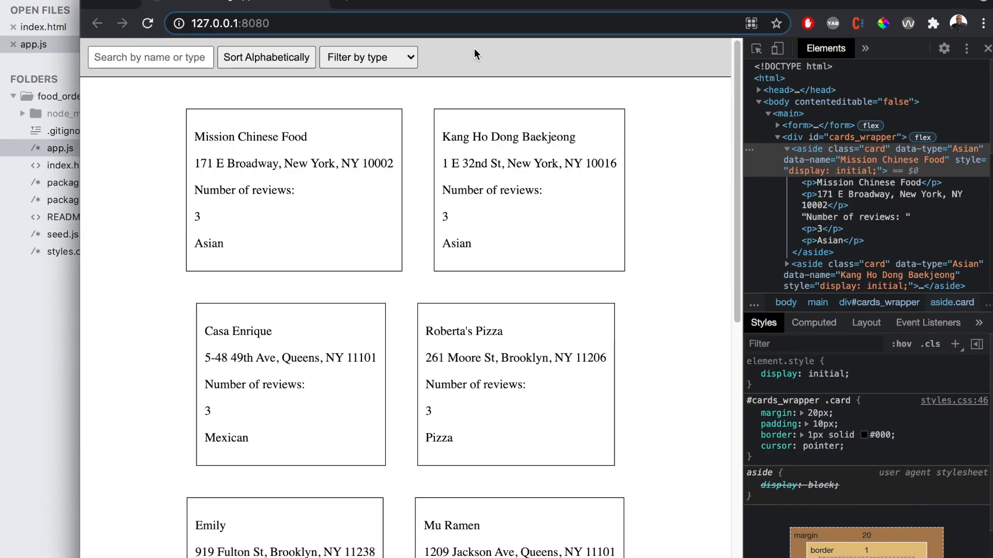
{"action": "mouse_move", "coordinate": [459, 303]}
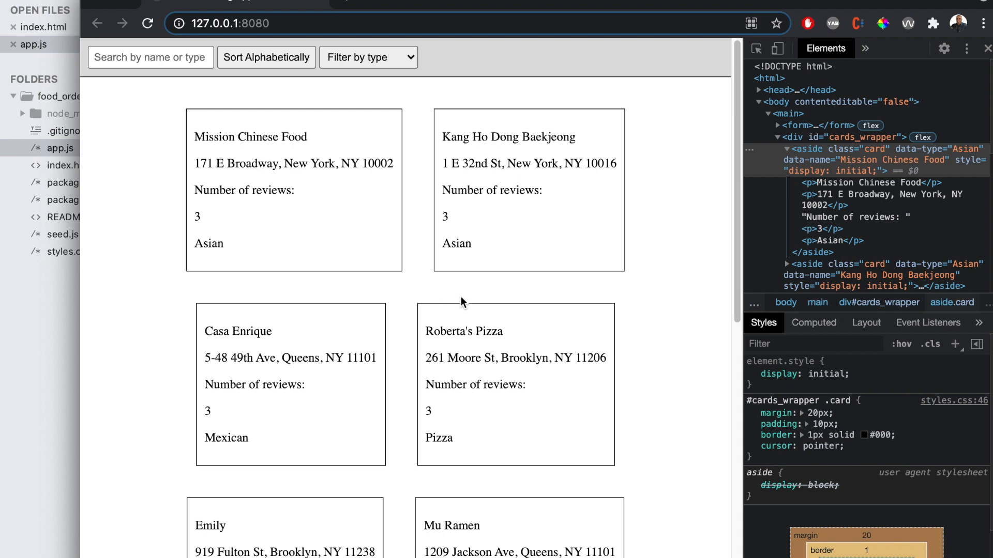
{"action": "mouse_move", "coordinate": [385, 122]}
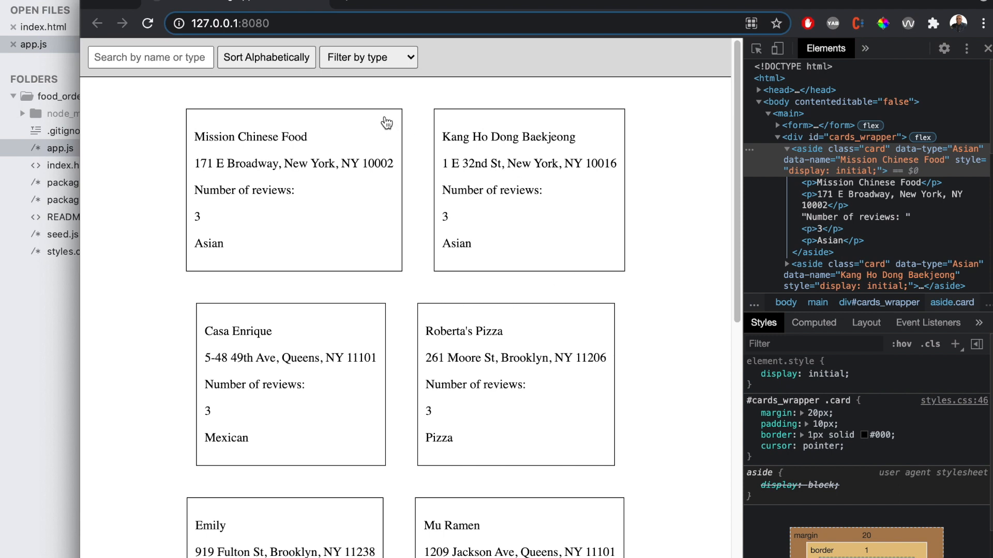
{"action": "mouse_move", "coordinate": [388, 132]}
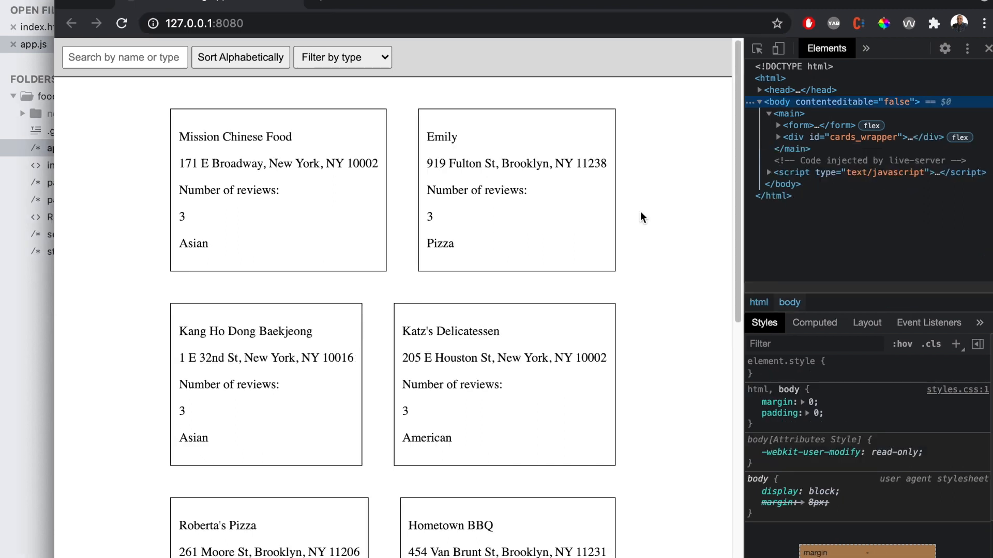
{"action": "mouse_move", "coordinate": [563, 141]}
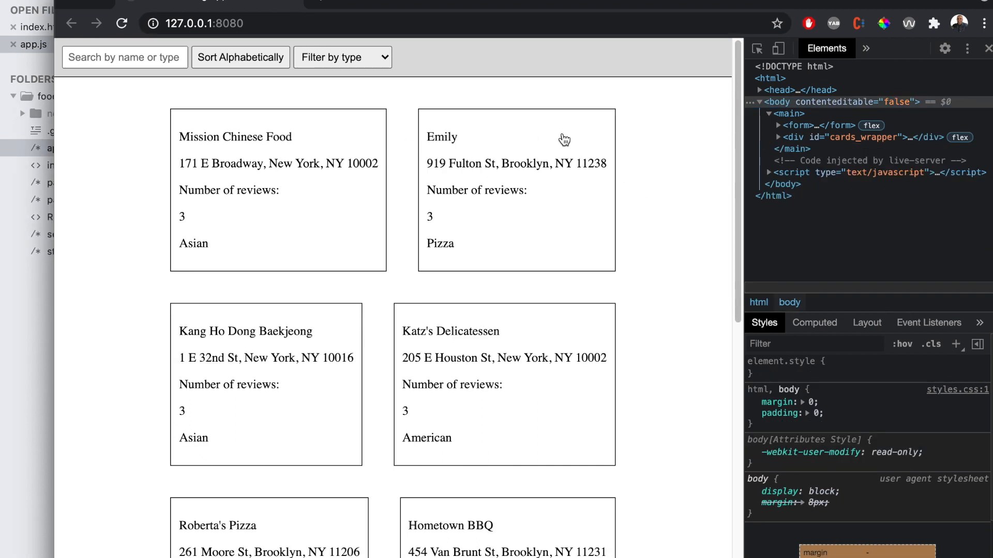
{"action": "mouse_move", "coordinate": [288, 237]}
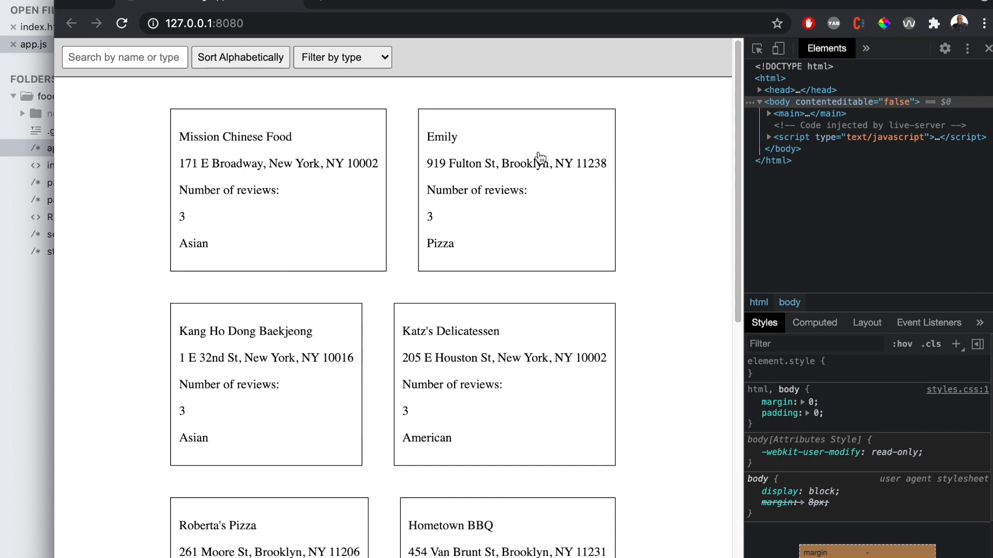
{"action": "mouse_move", "coordinate": [695, 312]}
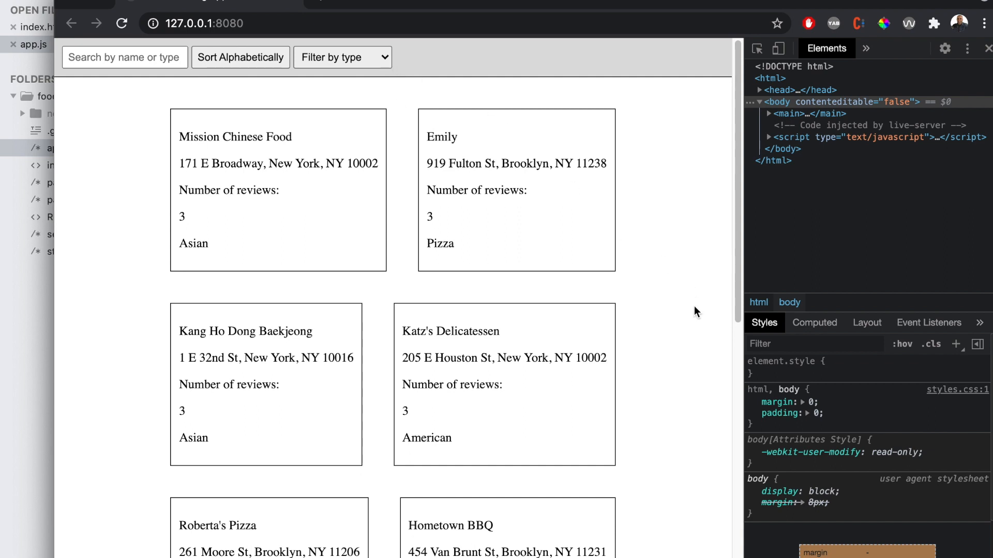
Step: Scroll the reloaded restaurant page to check the rearranged card order
{"action": "scroll", "scroll_direction": "down", "scroll_amount": 3}
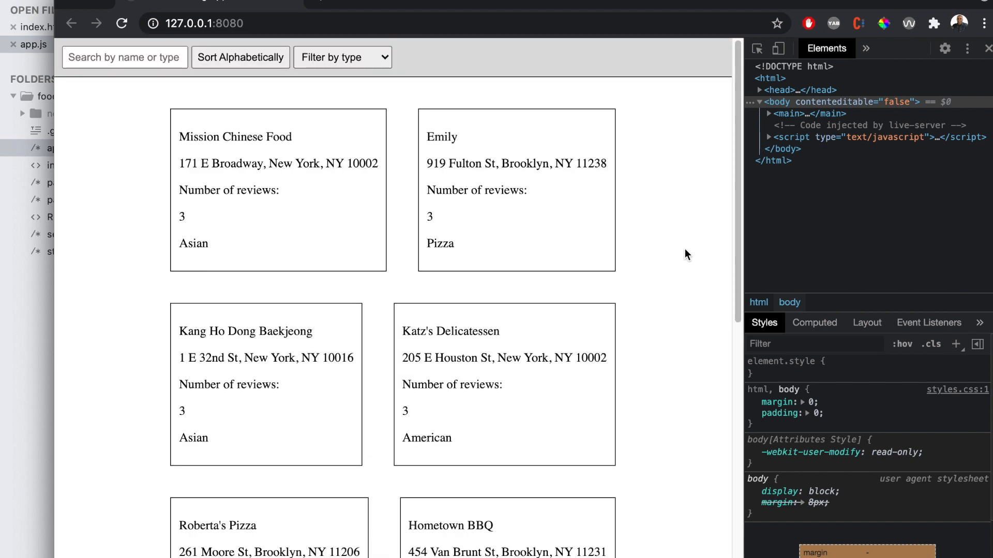
{"action": "mouse_move", "coordinate": [650, 232]}
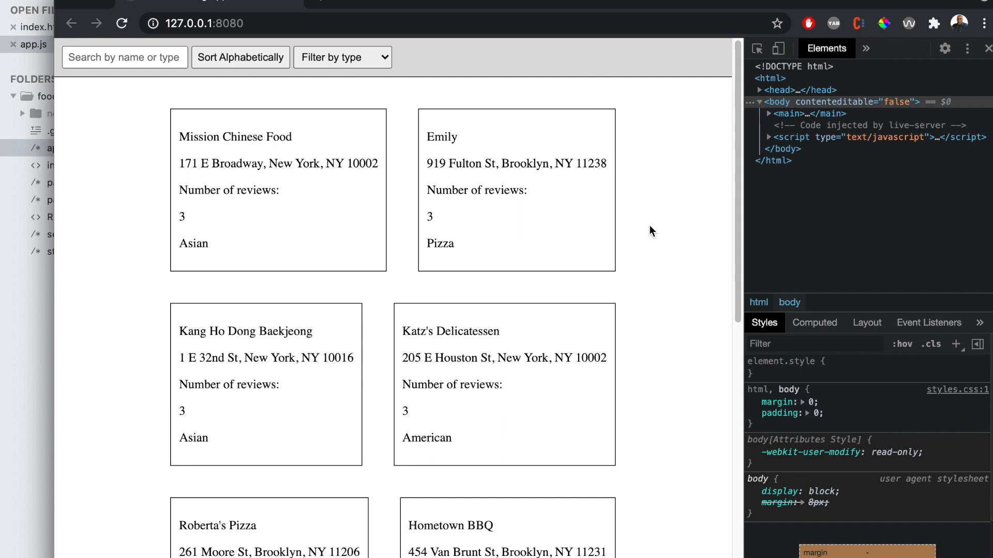
{"action": "mouse_move", "coordinate": [540, 74]}
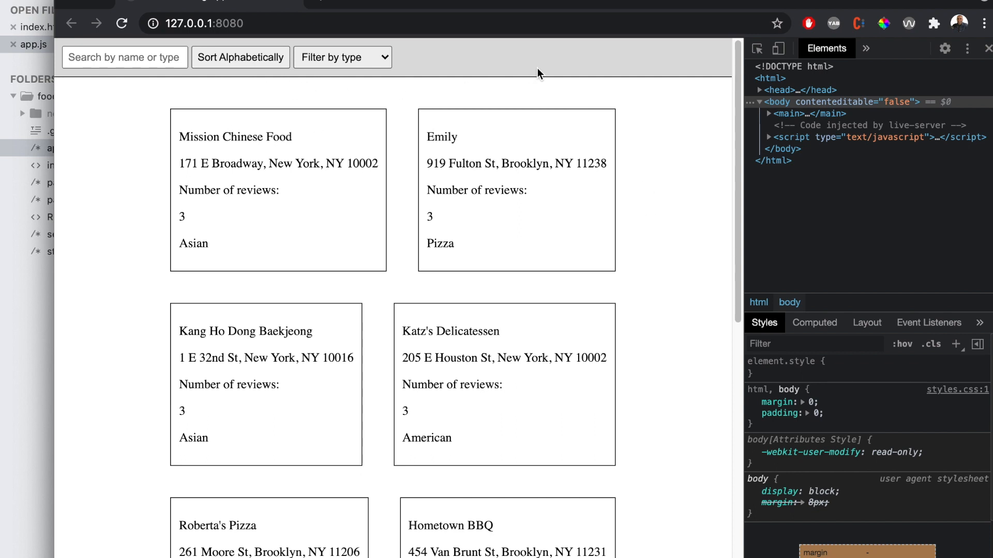
{"action": "mouse_move", "coordinate": [659, 131]}
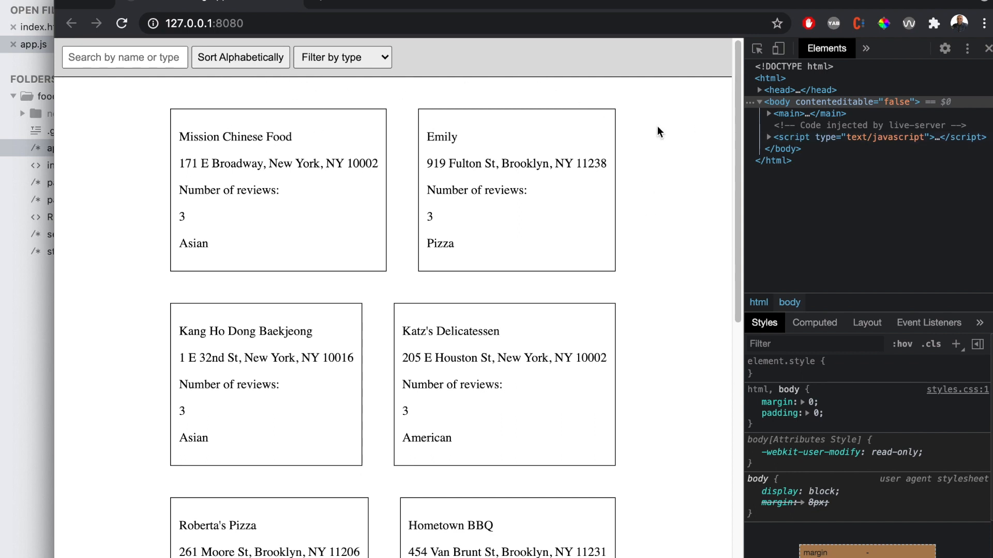